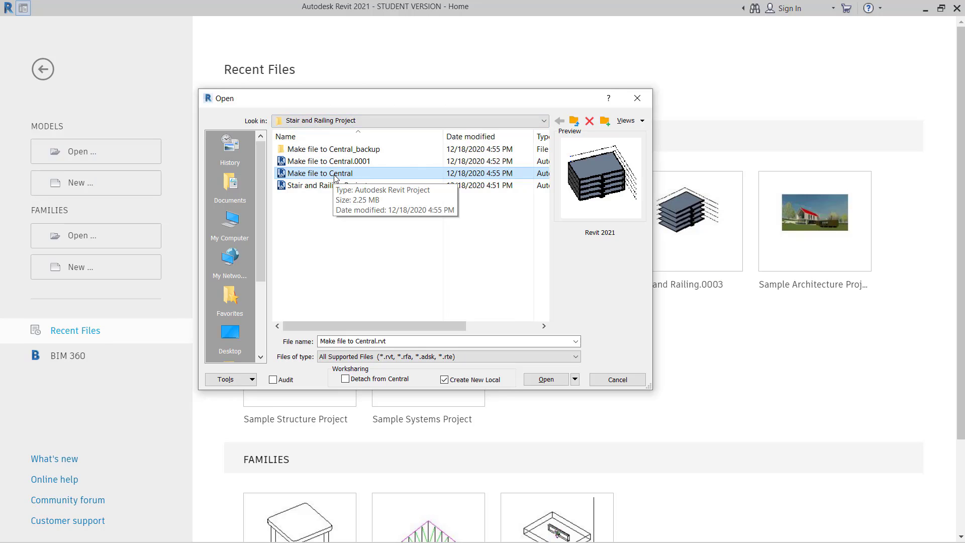
- Open the 'Make file to Central' model from its folder, showing its 3D view
click(544, 378)
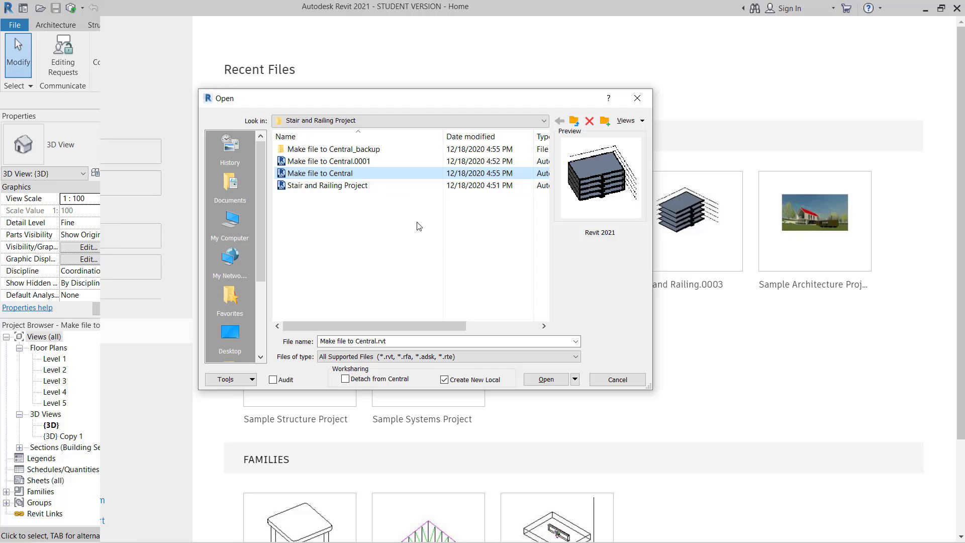
click(543, 379)
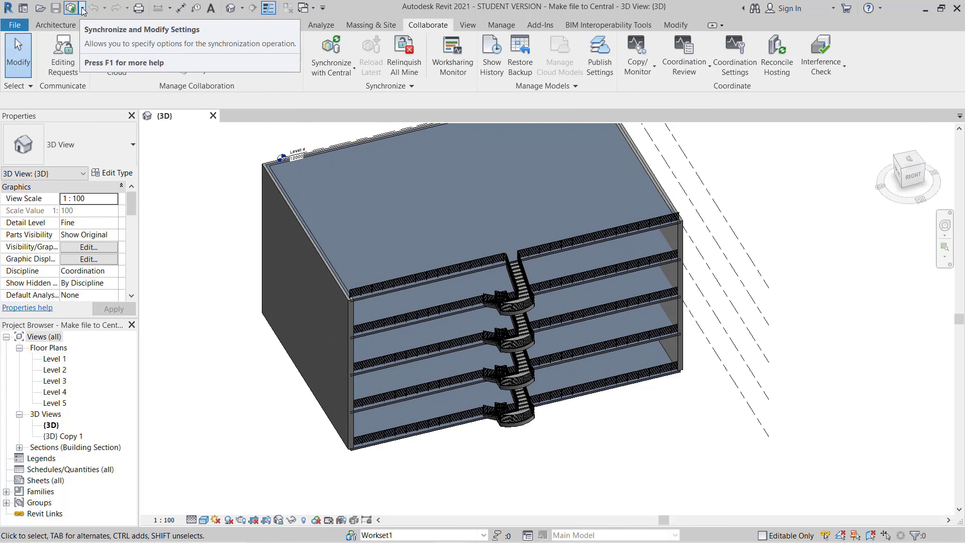
click(157, 54)
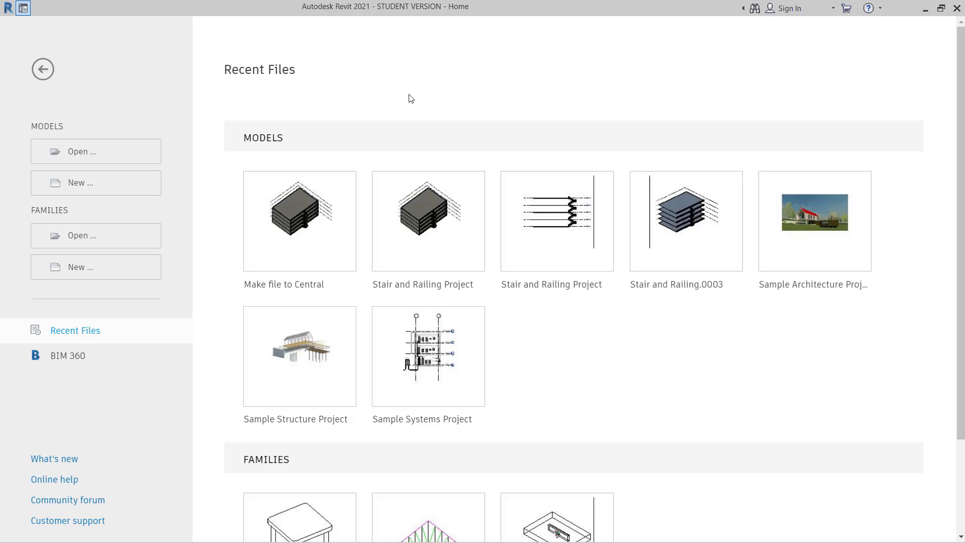
mouse_move(83, 151)
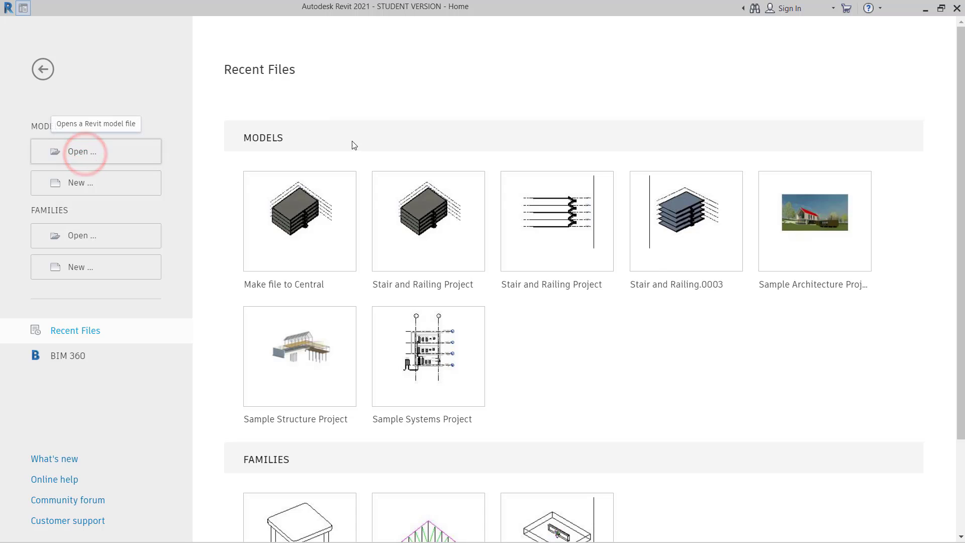
click(82, 151)
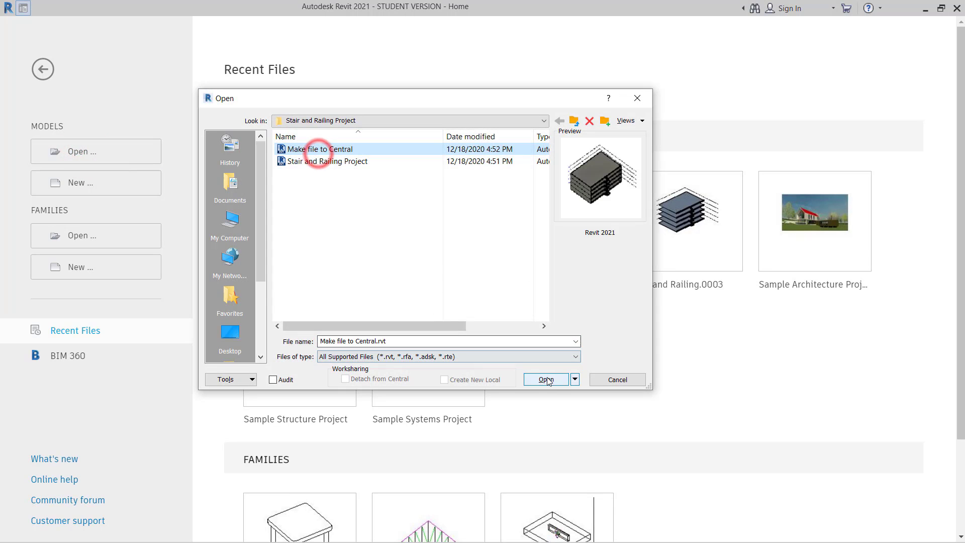
click(544, 379)
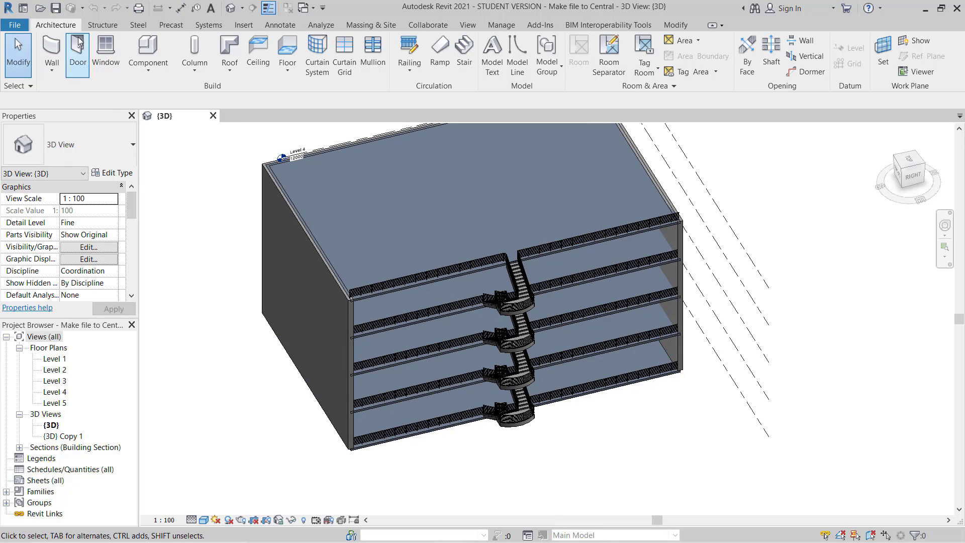
mouse_move(258, 53)
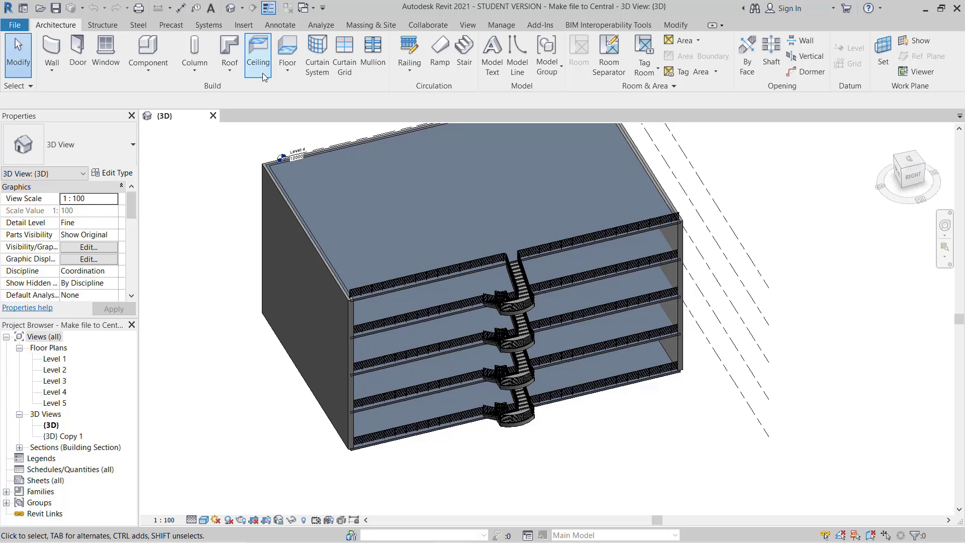
mouse_move(427, 25)
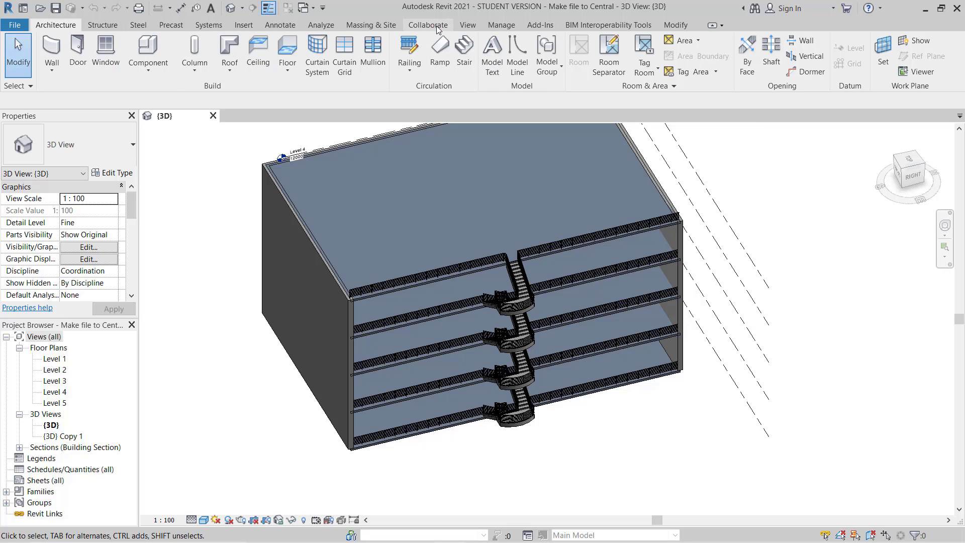
- Start Collaborate on the Collaborate tab, triggering the save-before-collaborating prompt
click(427, 24)
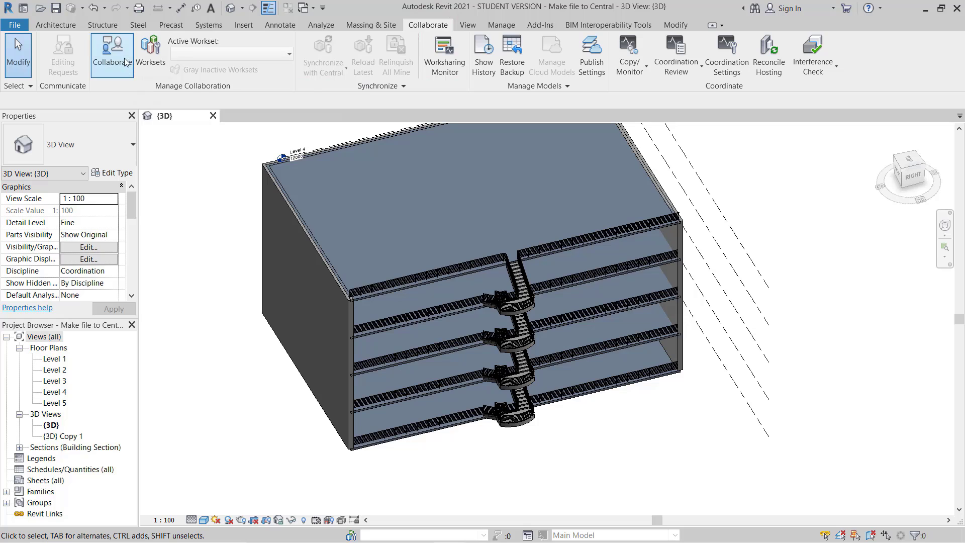
click(112, 55)
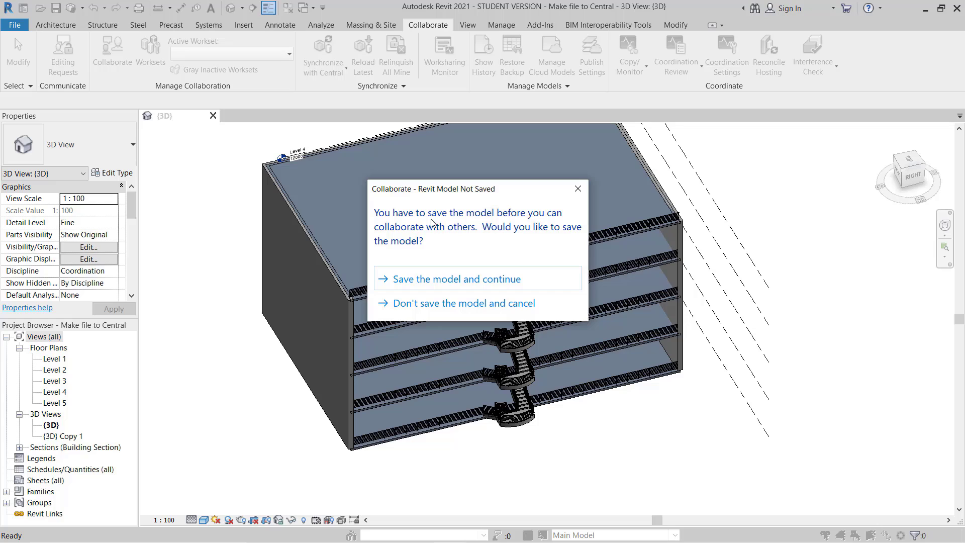
- Save the model and continue to collaboration options with Within your network chosen
click(461, 302)
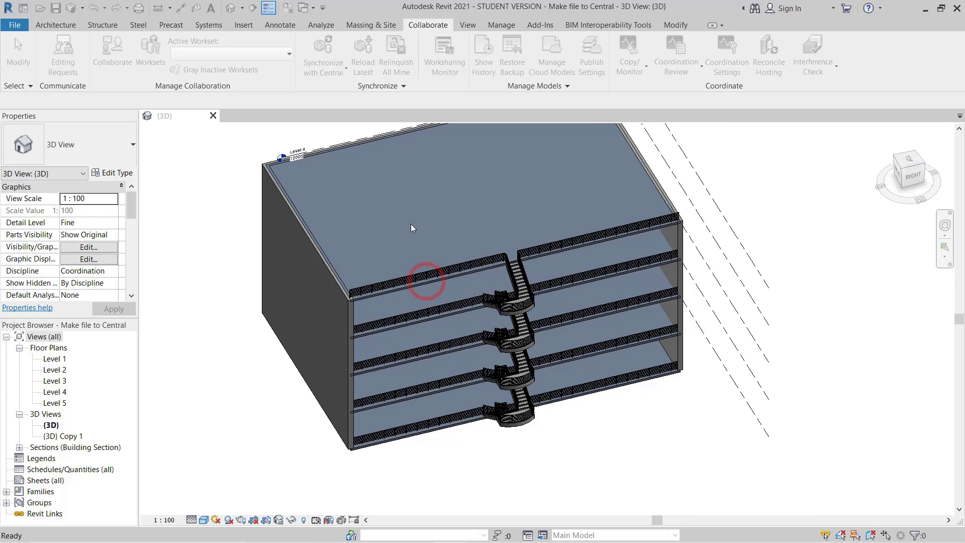
click(112, 55)
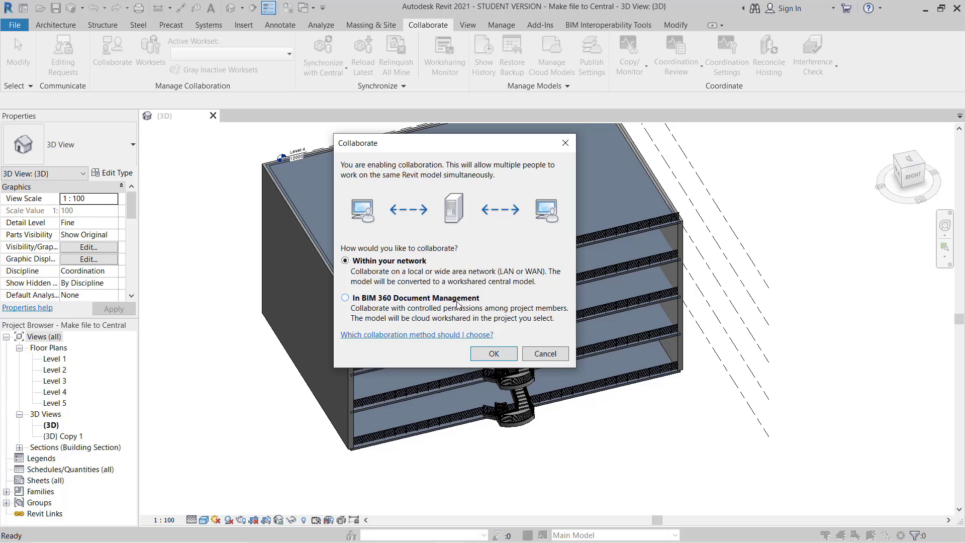
mouse_move(402, 252)
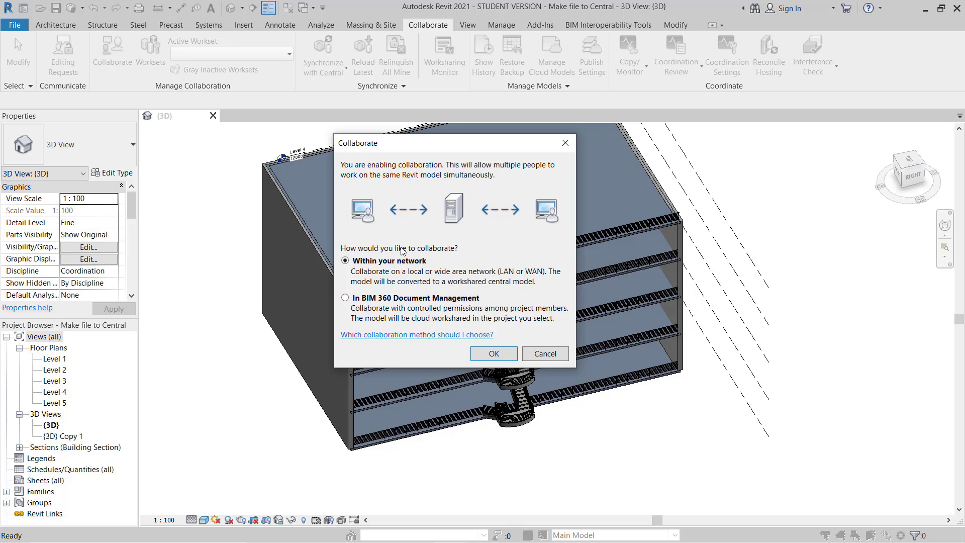
mouse_move(488, 245)
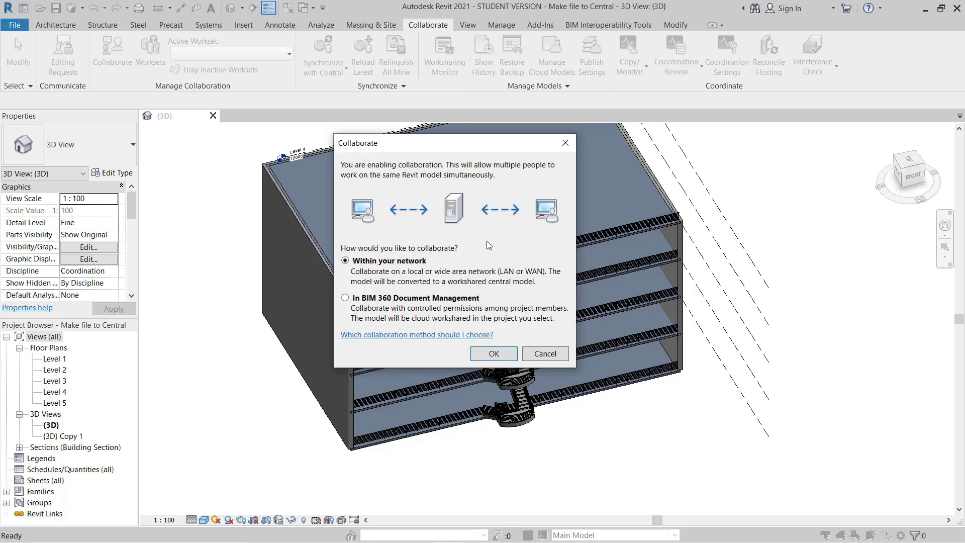
mouse_move(454, 214)
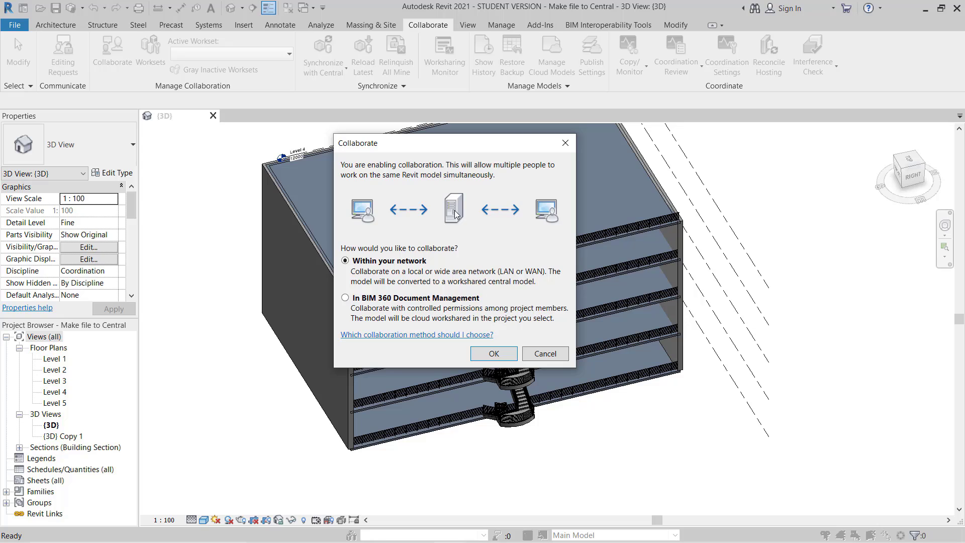
mouse_move(504, 310)
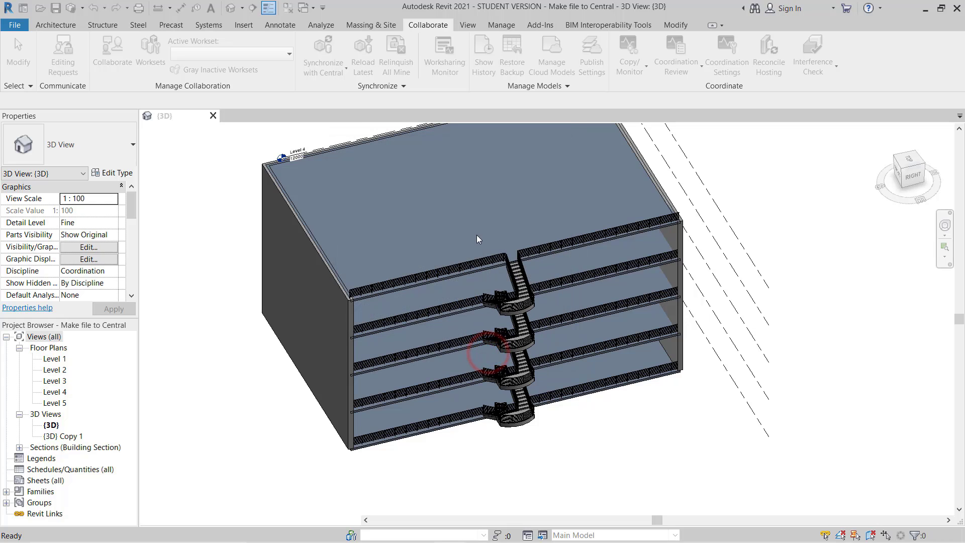
- Confirm network collaboration and save the project as the central model with Workset1 active
click(294, 152)
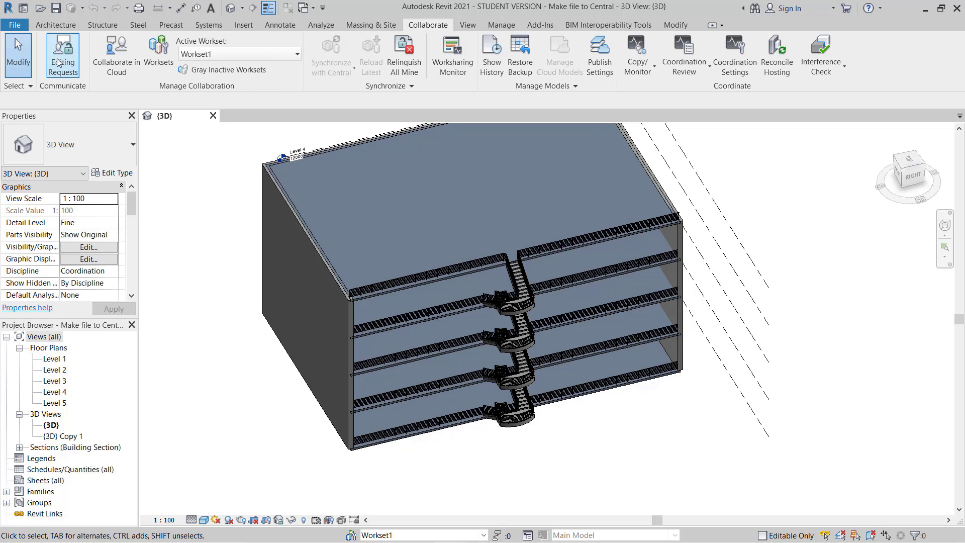
click(55, 8)
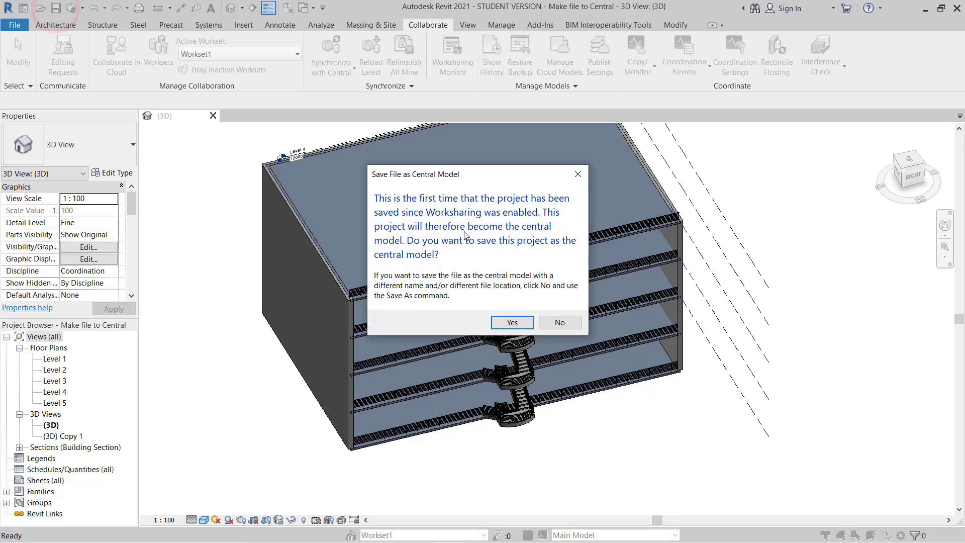
click(511, 322)
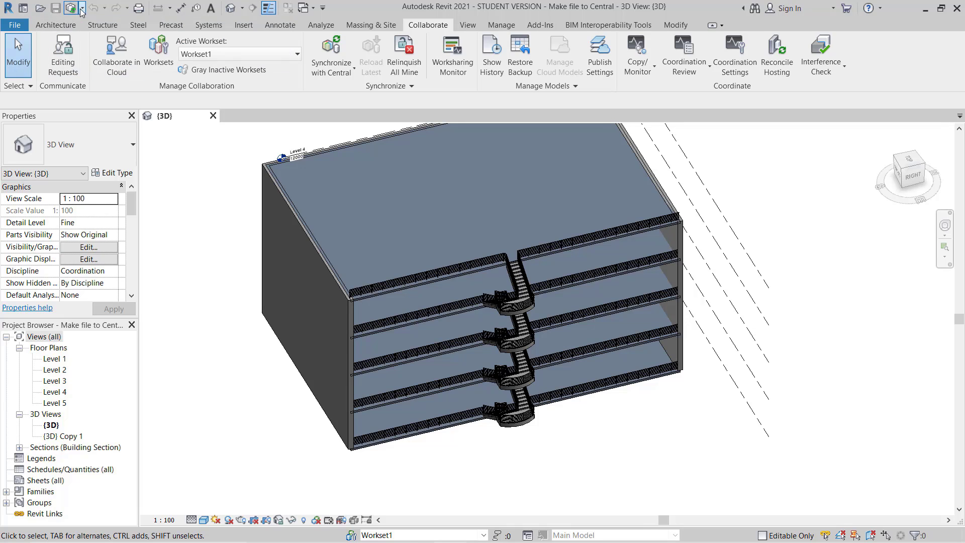
click(67, 8)
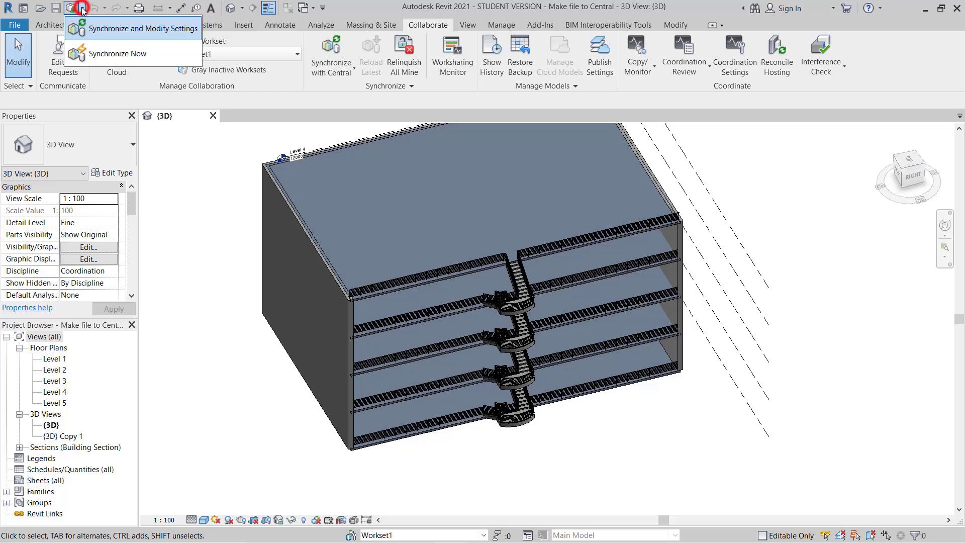
mouse_move(80, 29)
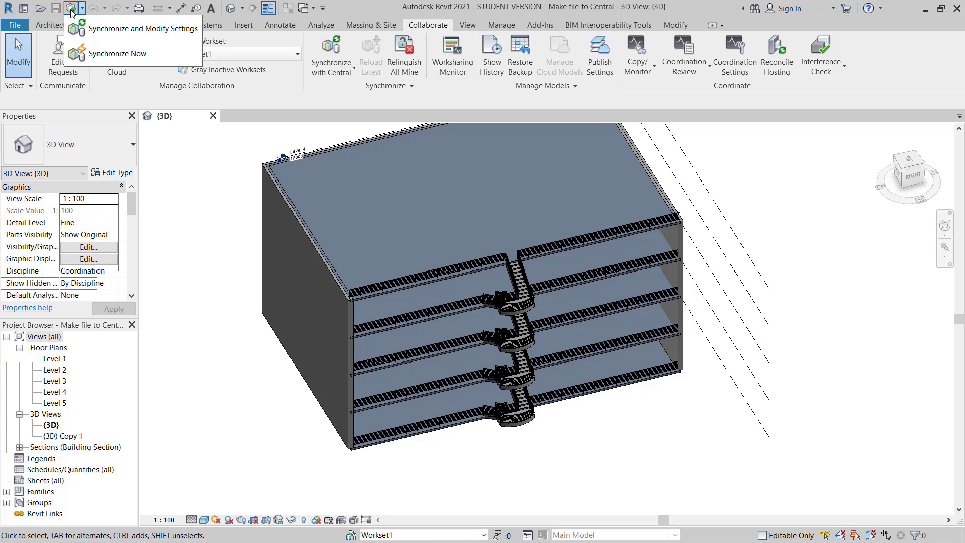
mouse_move(367, 8)
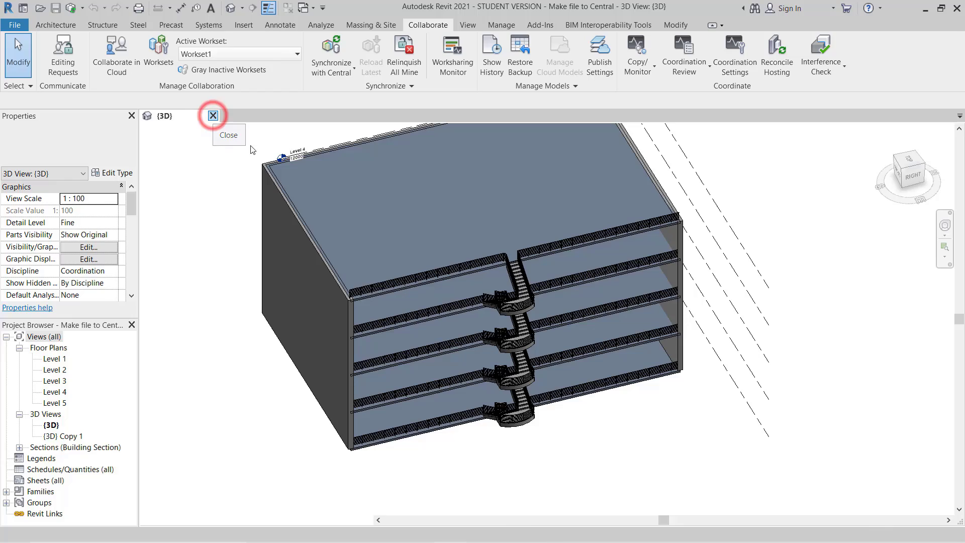
- Close the central model and open Make file to Central as a new local copy
click(213, 115)
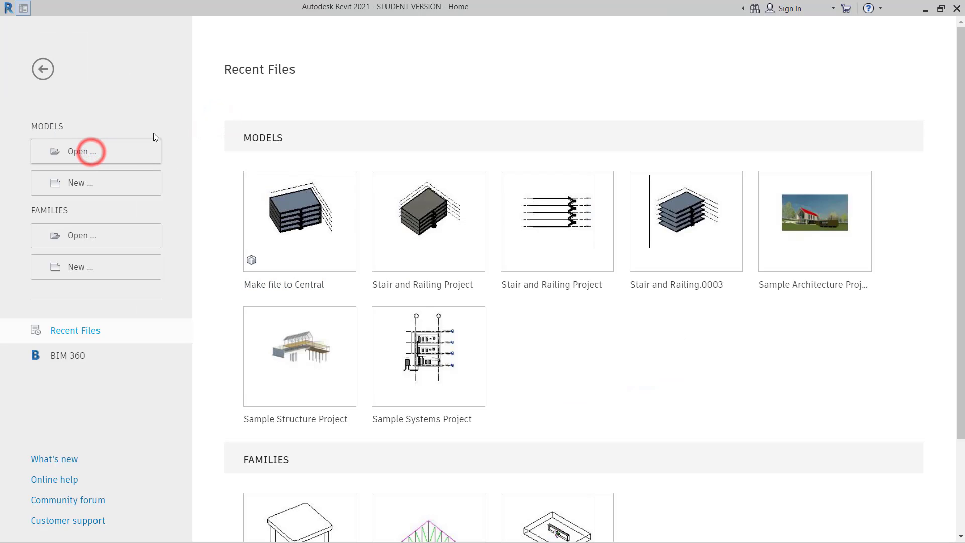
click(80, 151)
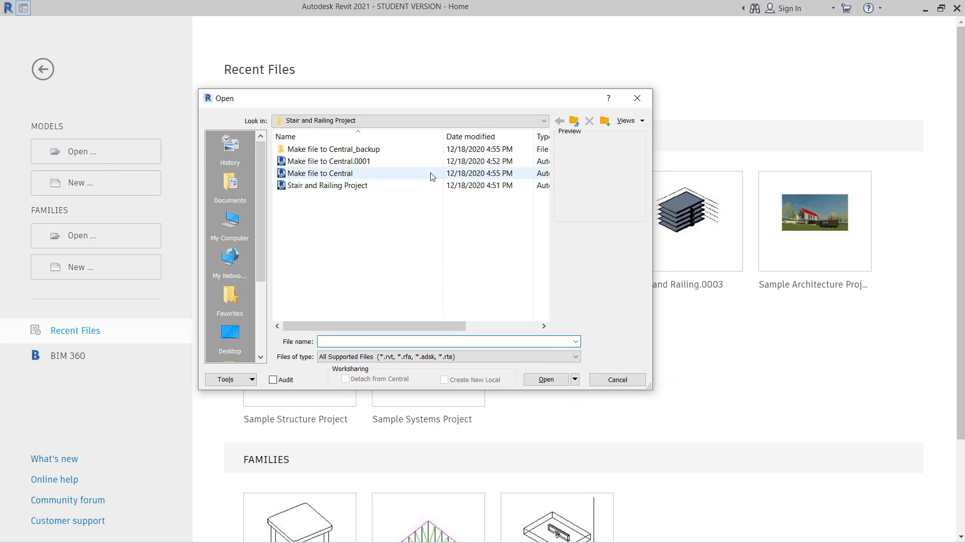
mouse_move(320, 176)
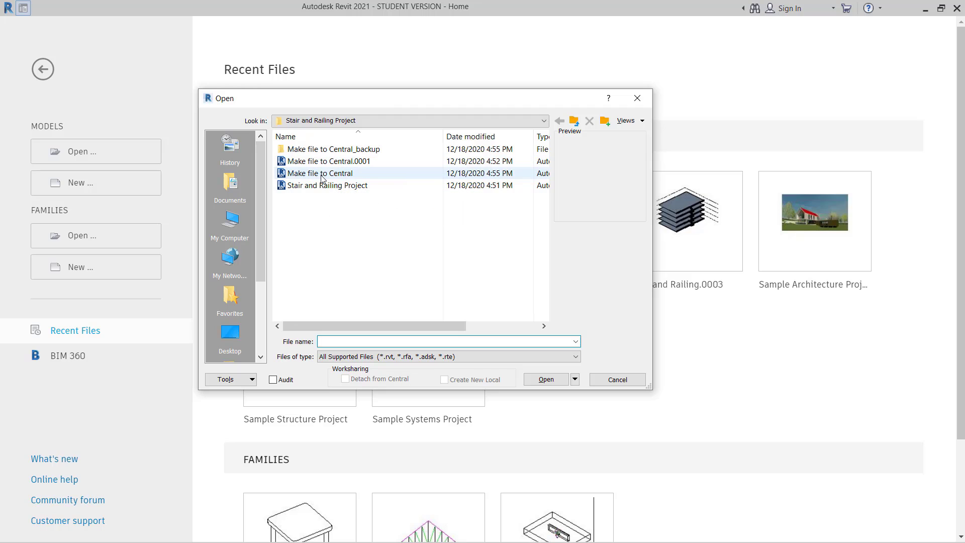
click(320, 173)
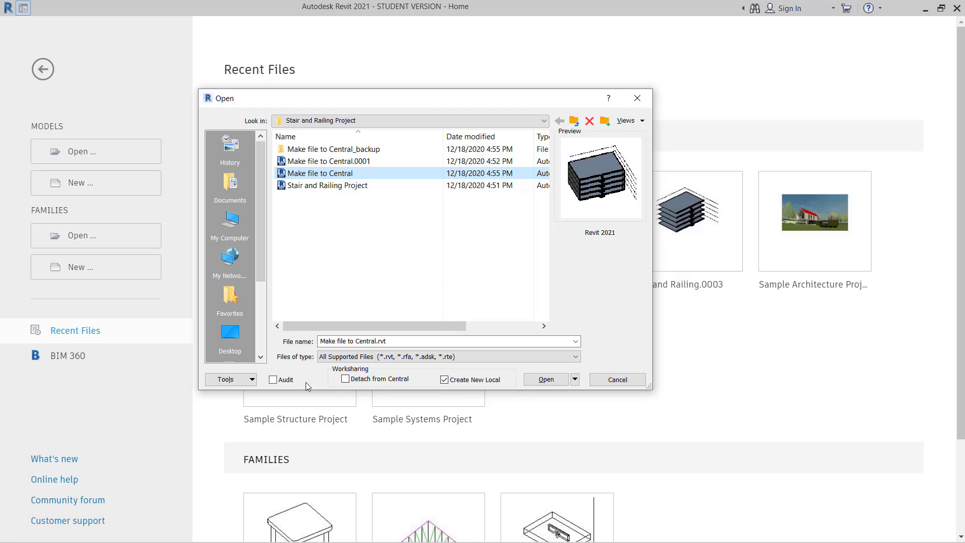
mouse_move(389, 384)
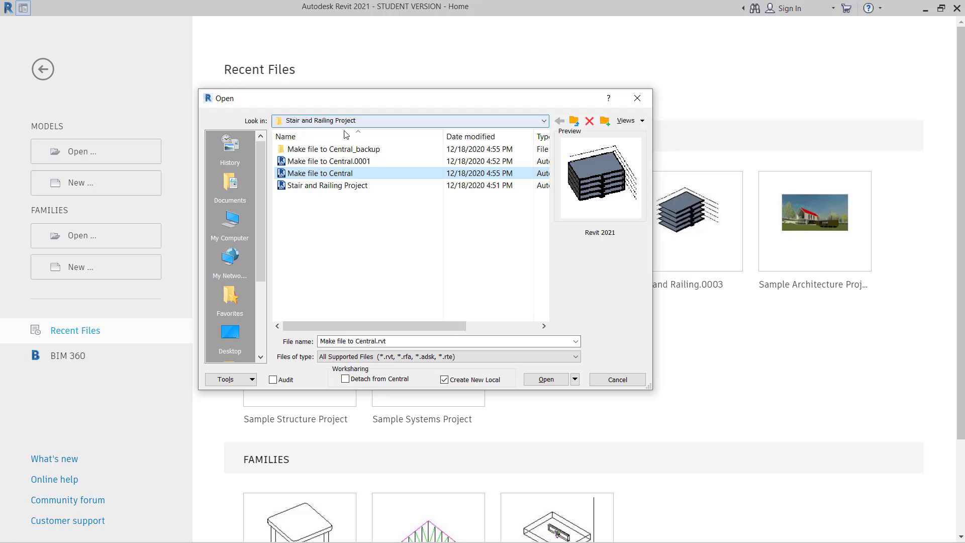
mouse_move(337, 175)
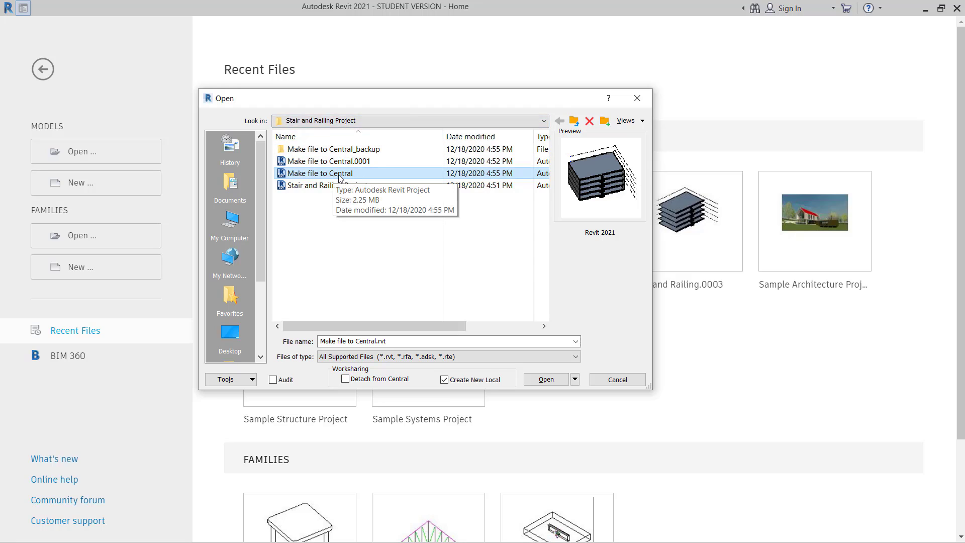
mouse_move(501, 335)
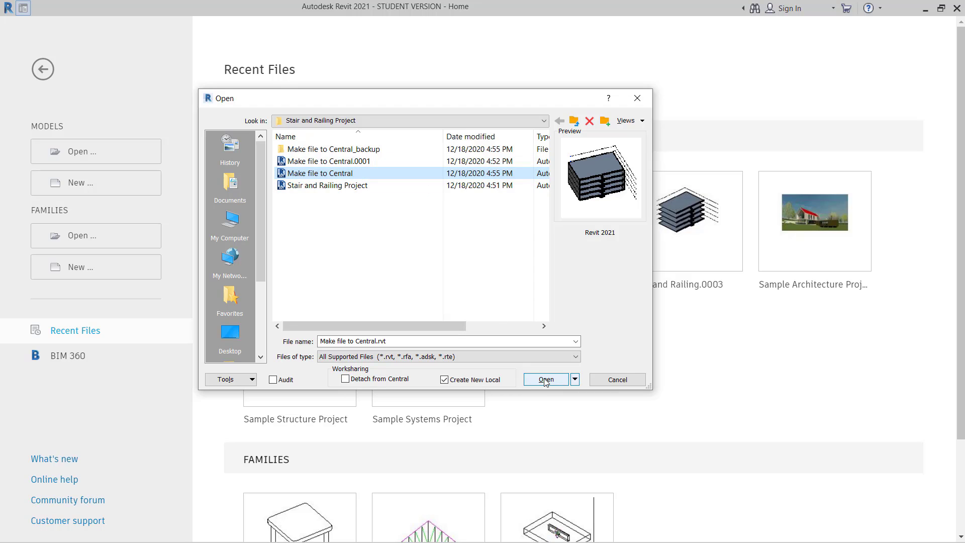
click(544, 379)
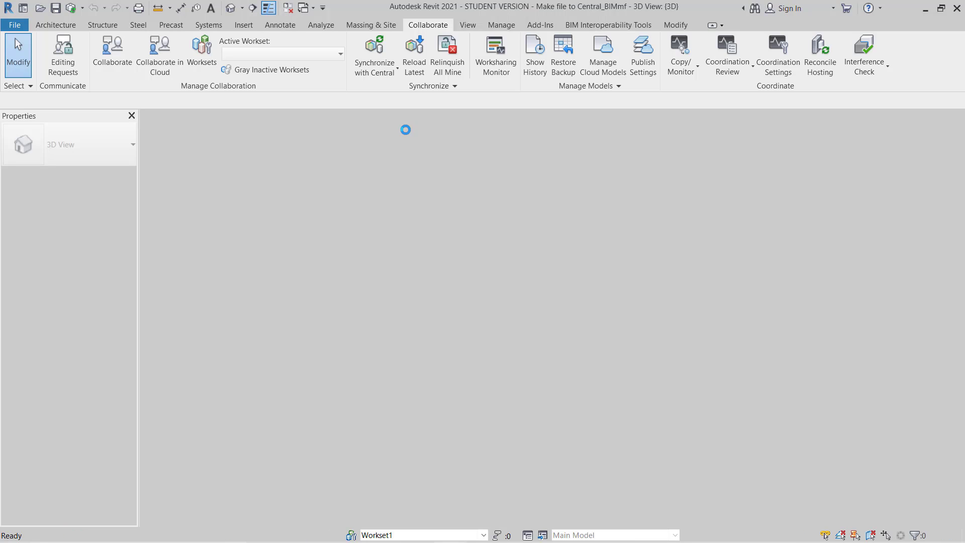
- Show the Collaborate ribbon tools in the local copy Make file to Central_BIMmf
click(54, 25)
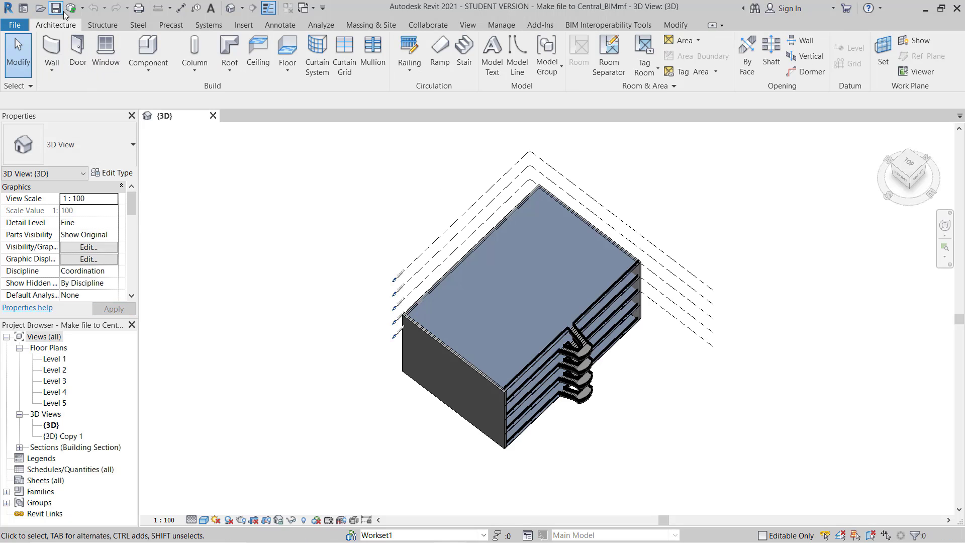
mouse_move(403, 266)
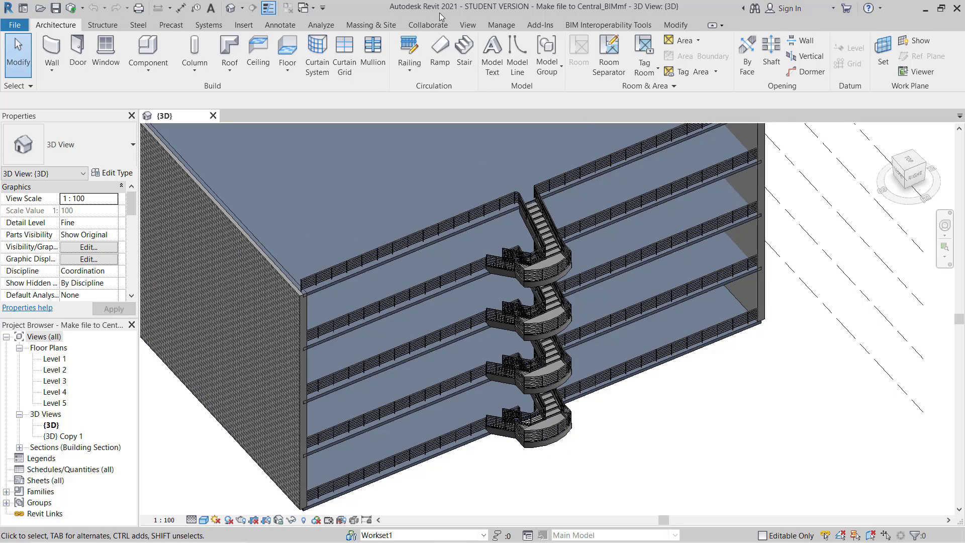
click(428, 25)
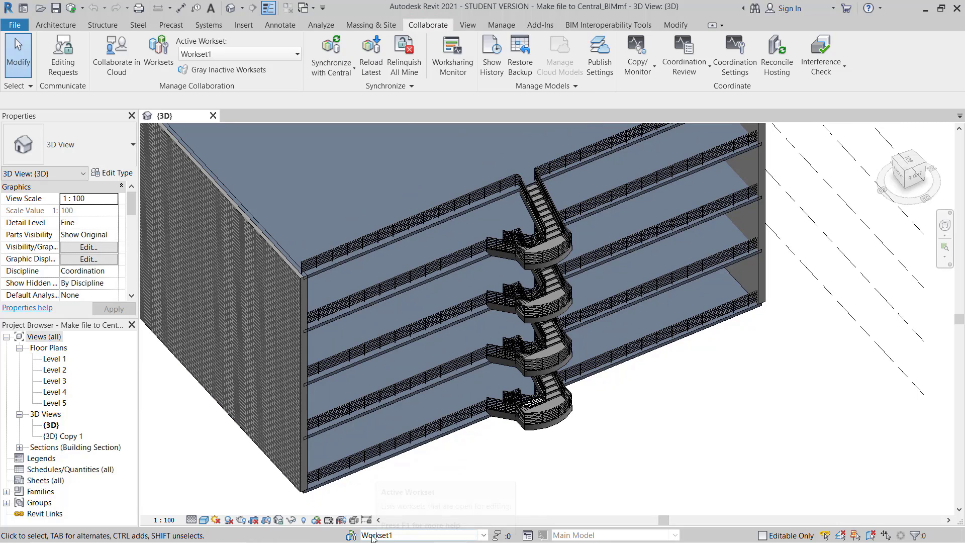
click(351, 534)
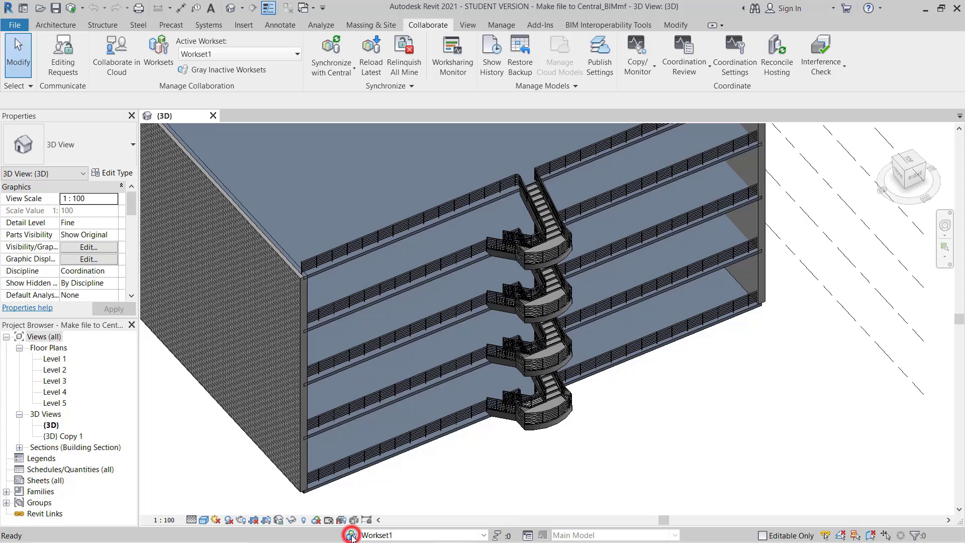
click(157, 54)
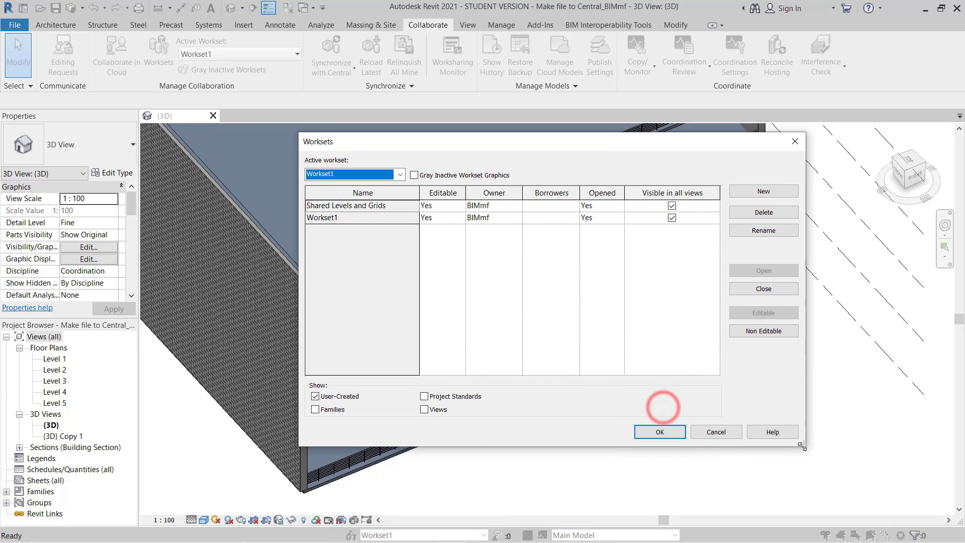
mouse_move(537, 257)
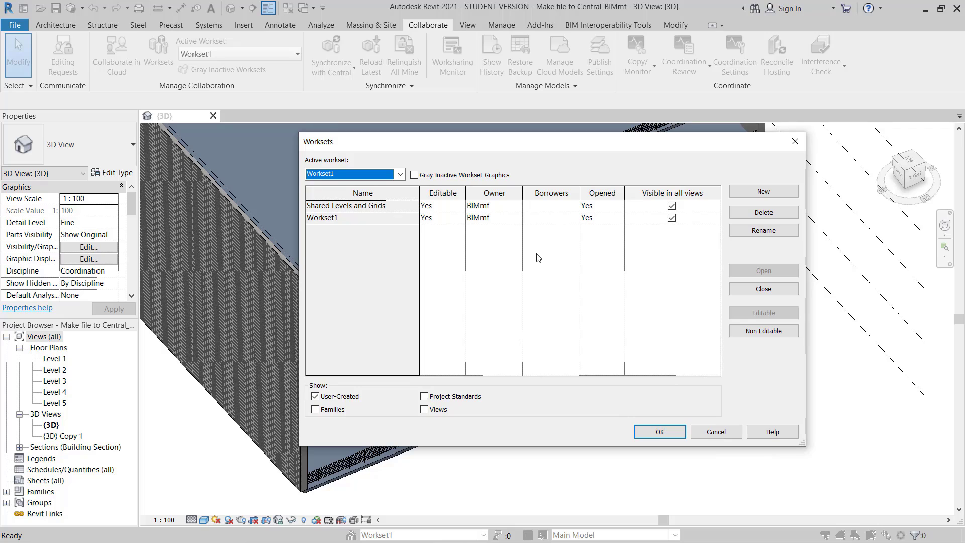
mouse_move(438, 235)
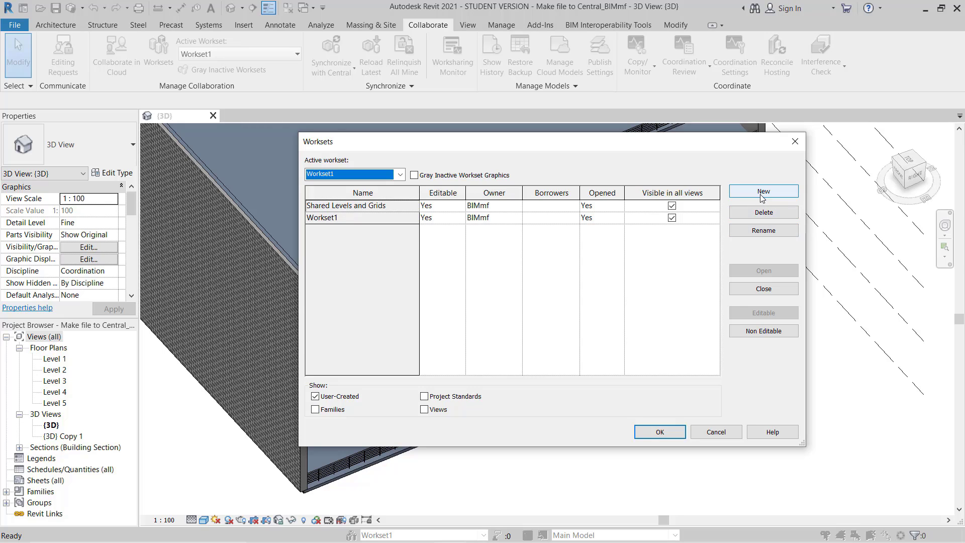
click(762, 191)
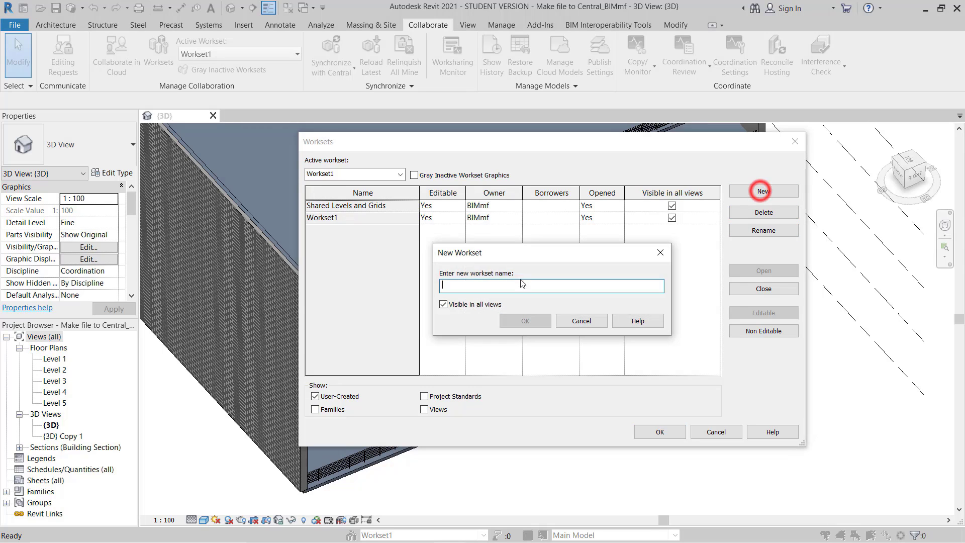
mouse_move(534, 290)
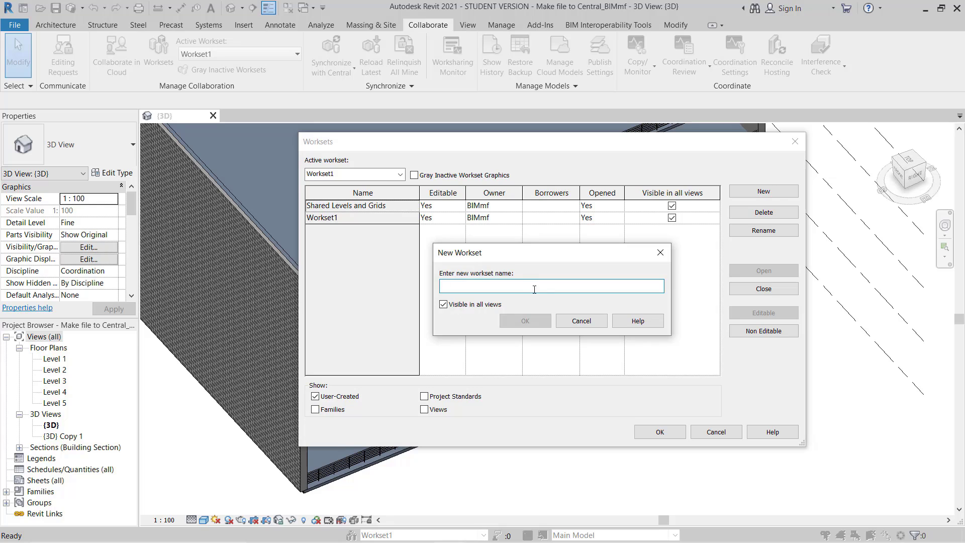
click(579, 321)
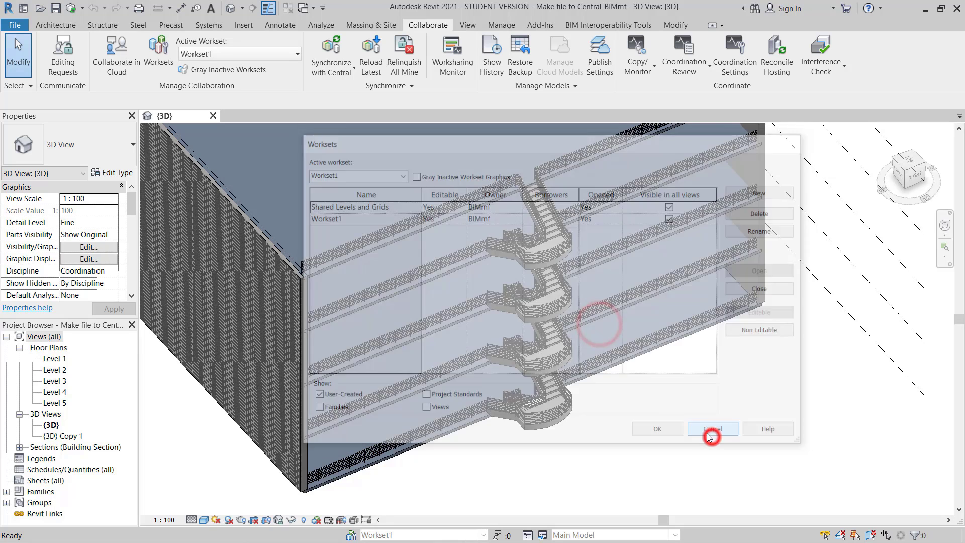
click(712, 429)
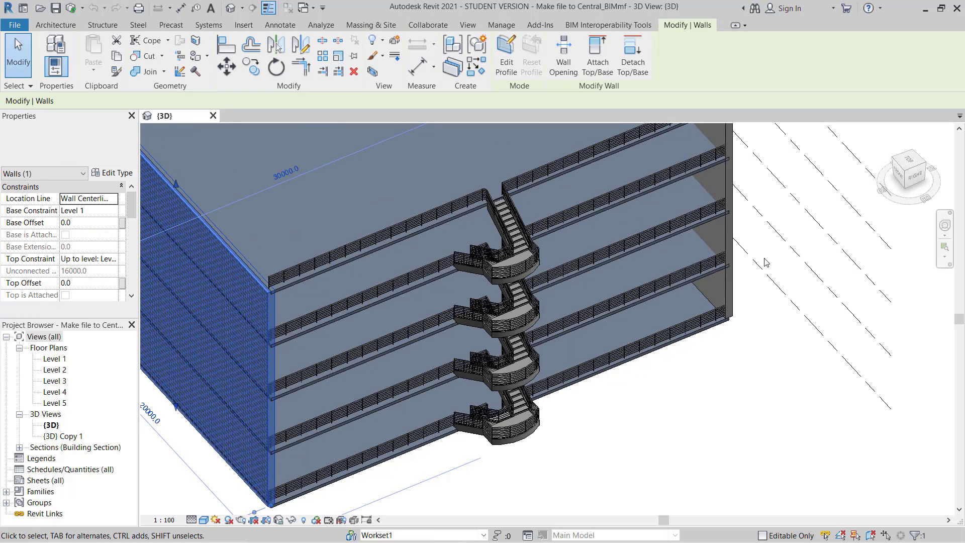
click(657, 332)
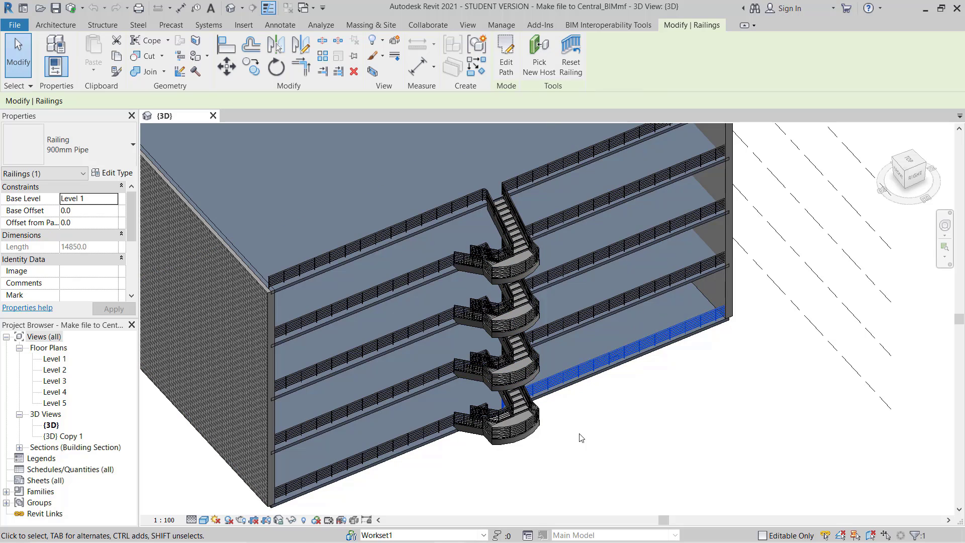
click(427, 25)
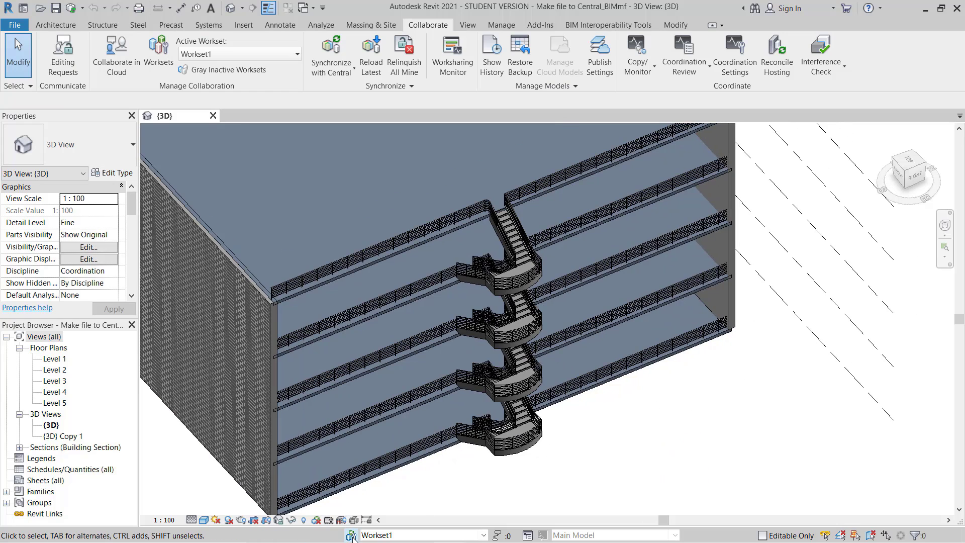
- Create the Walls and Slab worksets in the Worksets manager
click(157, 52)
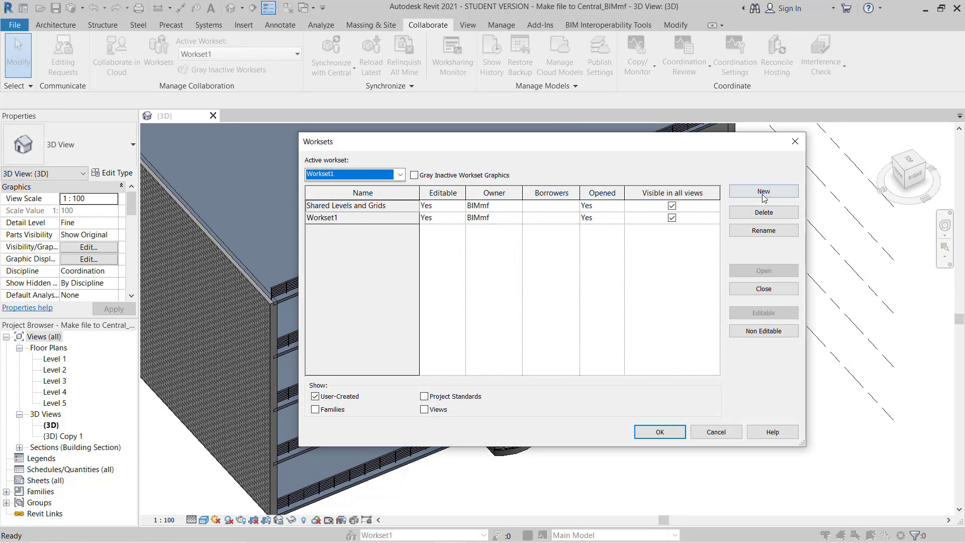
click(763, 192)
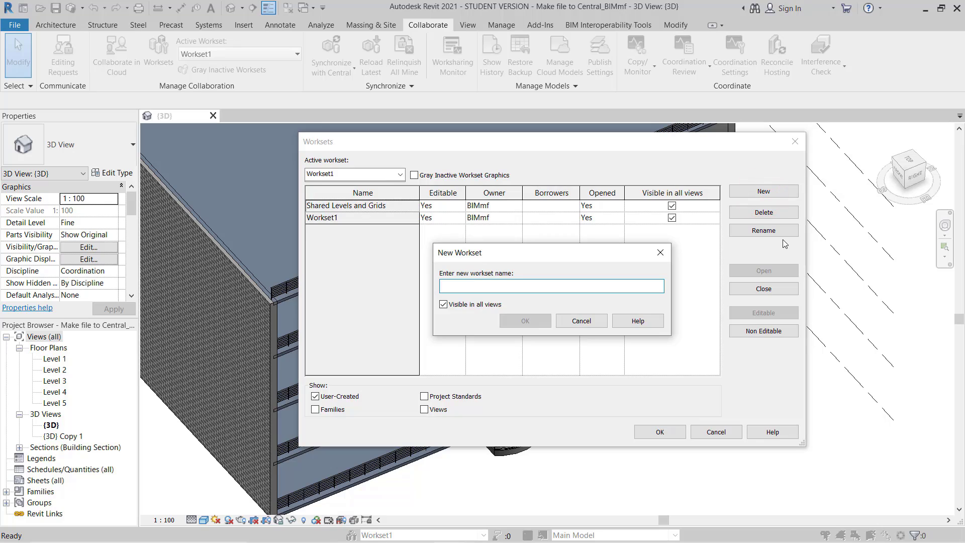
text(Walls)
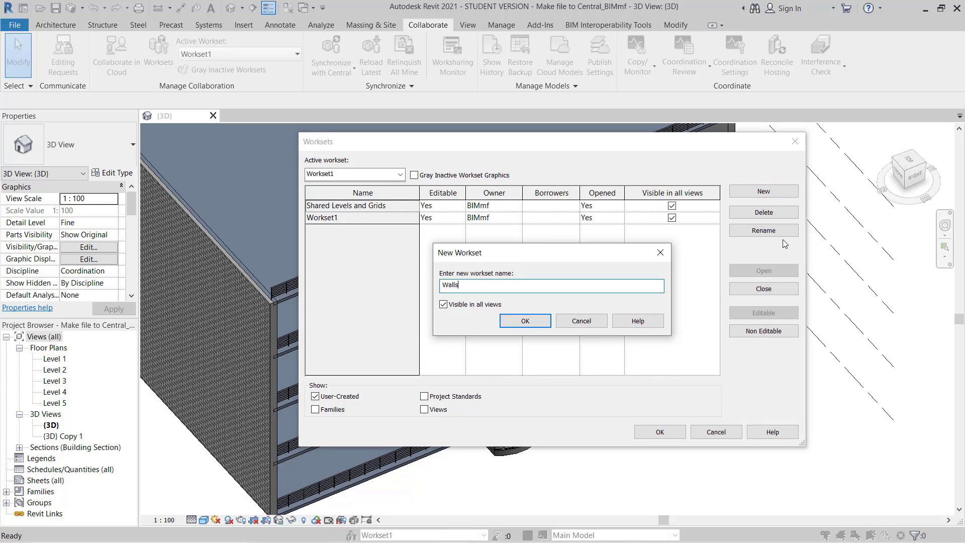
click(524, 321)
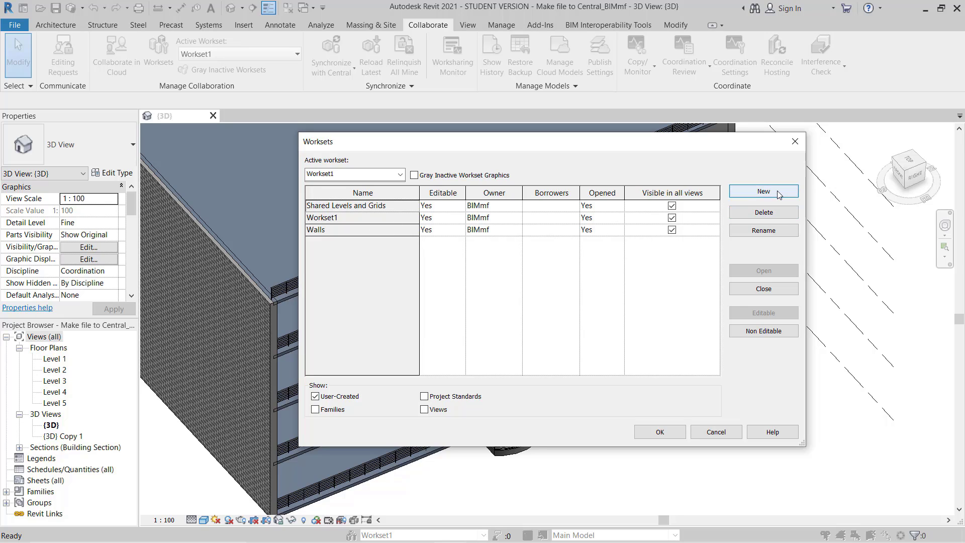
click(763, 191)
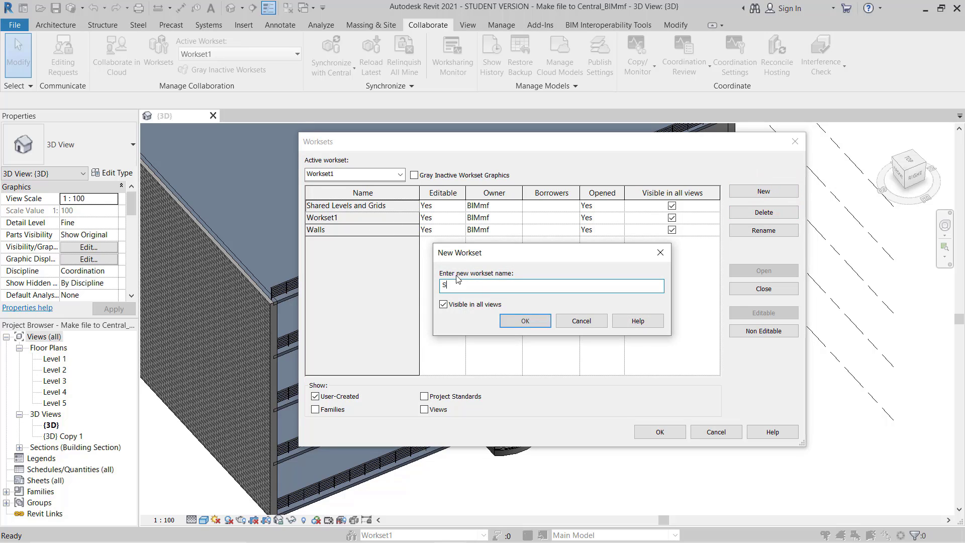
text(lab)
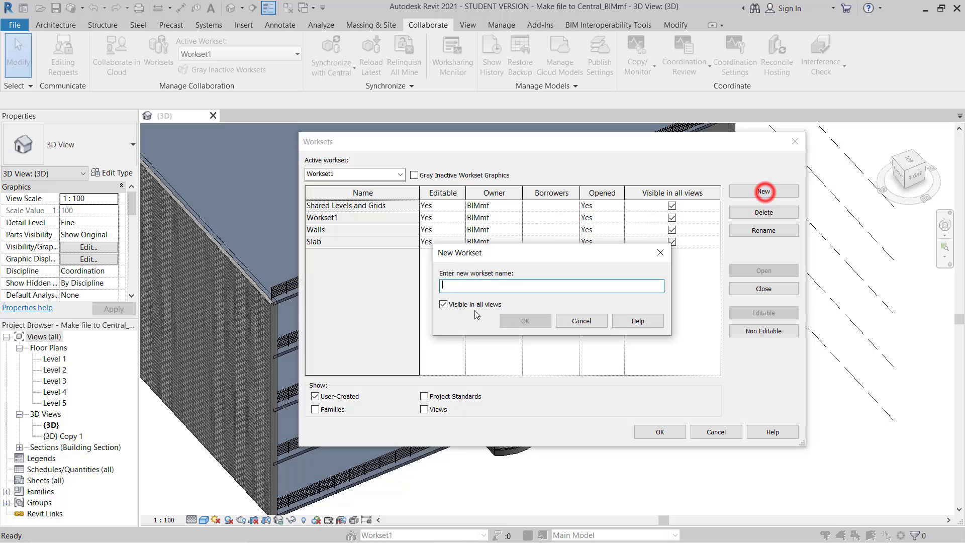
mouse_move(468, 285)
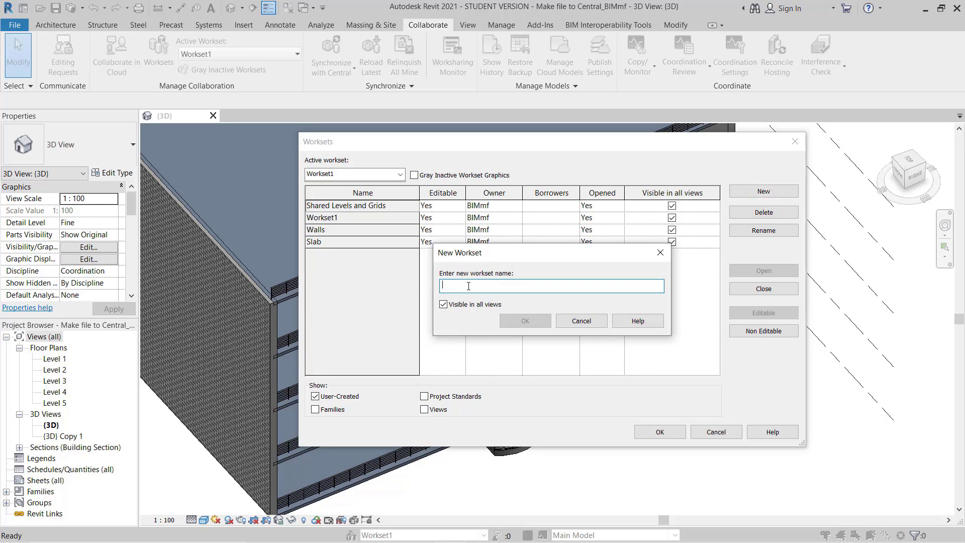
- Create the Railing and Stair worksets
text(Ra)
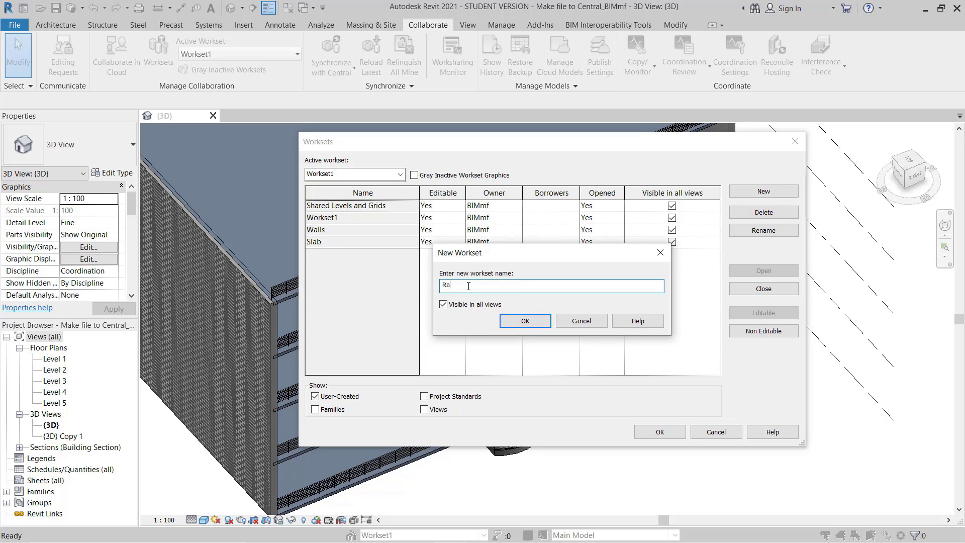
text(iling)
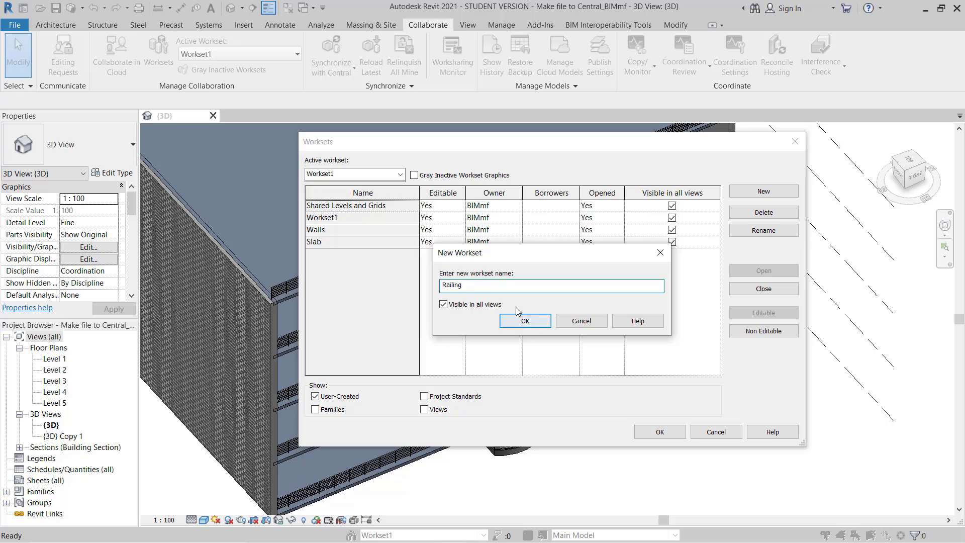
click(523, 321)
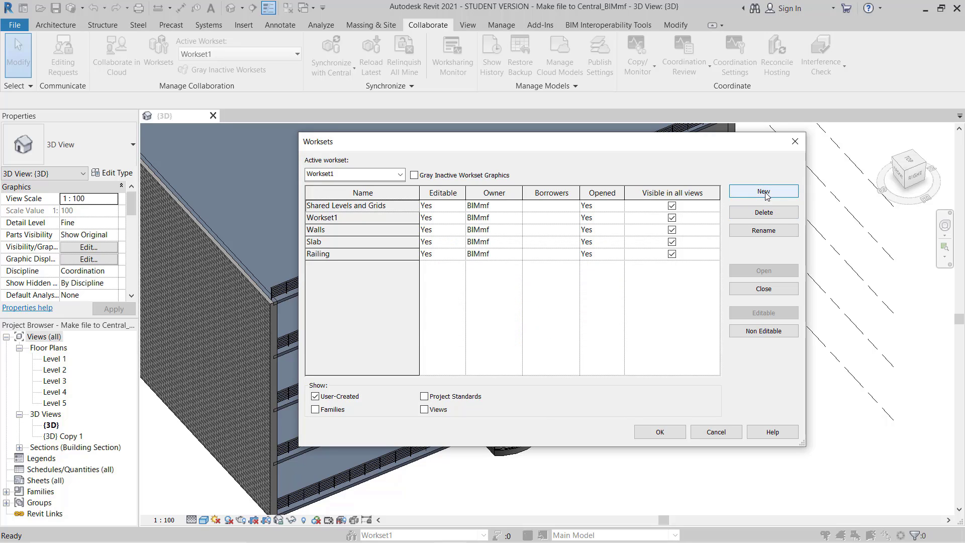
click(763, 191)
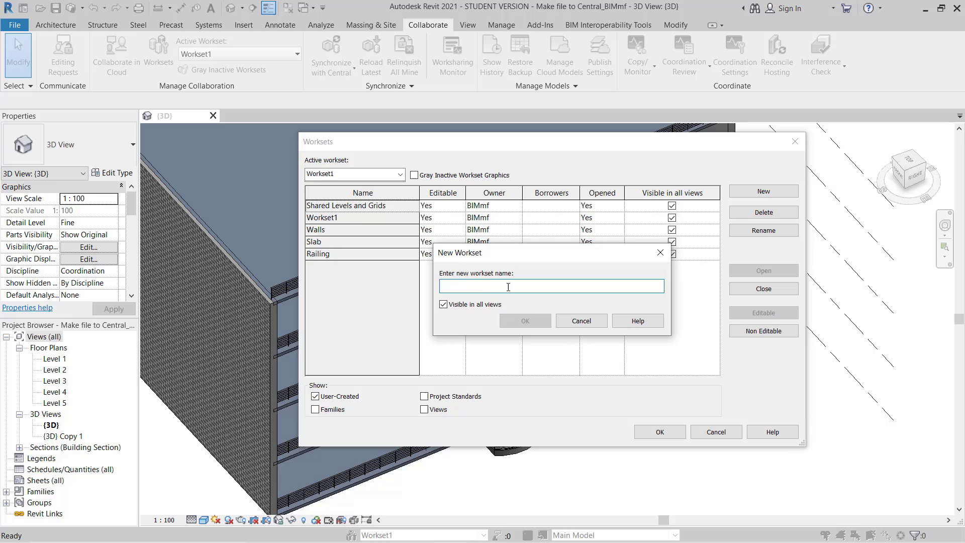
text(s)
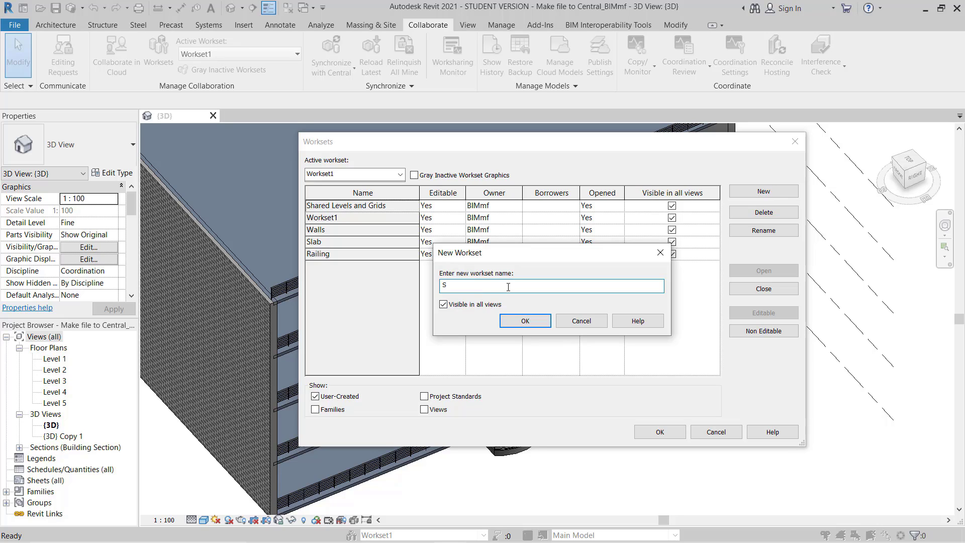
text(tair)
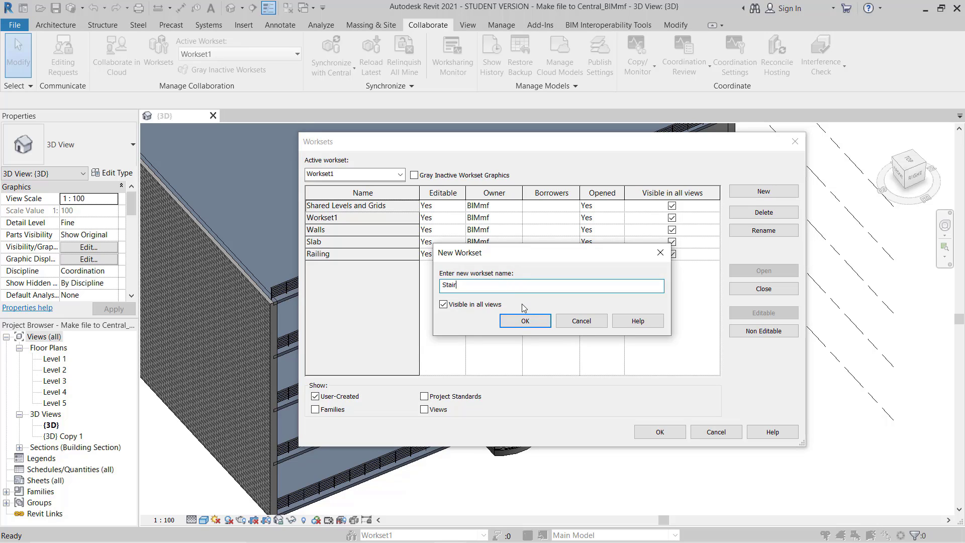
click(523, 321)
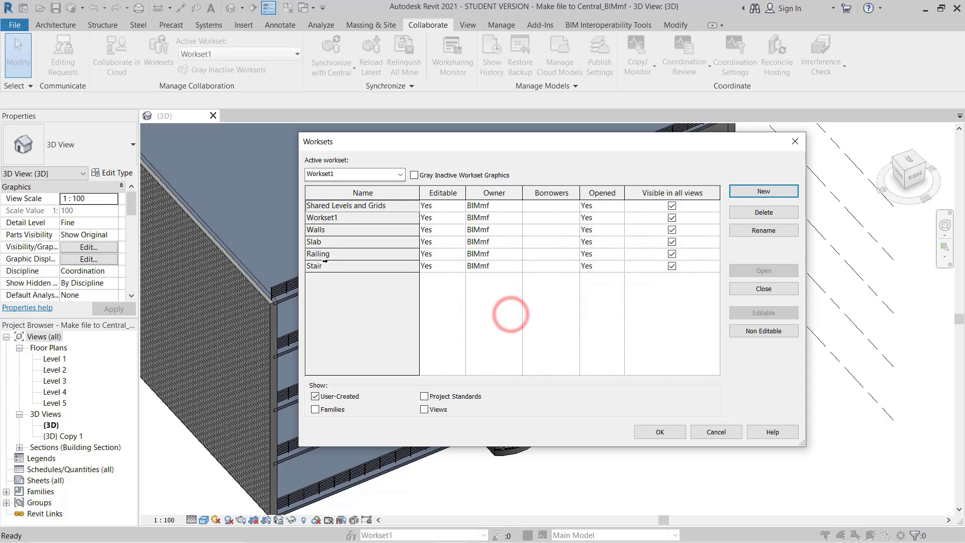
mouse_move(325, 230)
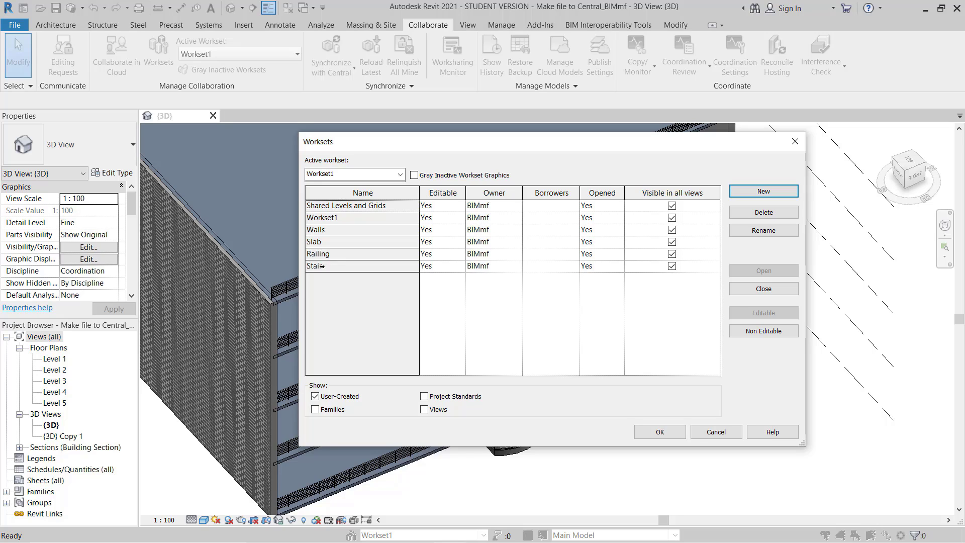
mouse_move(715, 224)
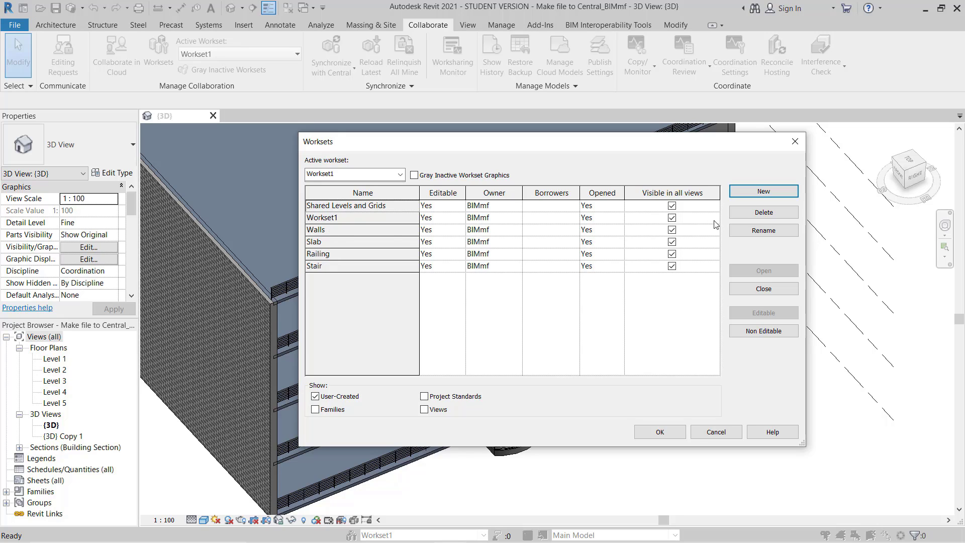
click(340, 230)
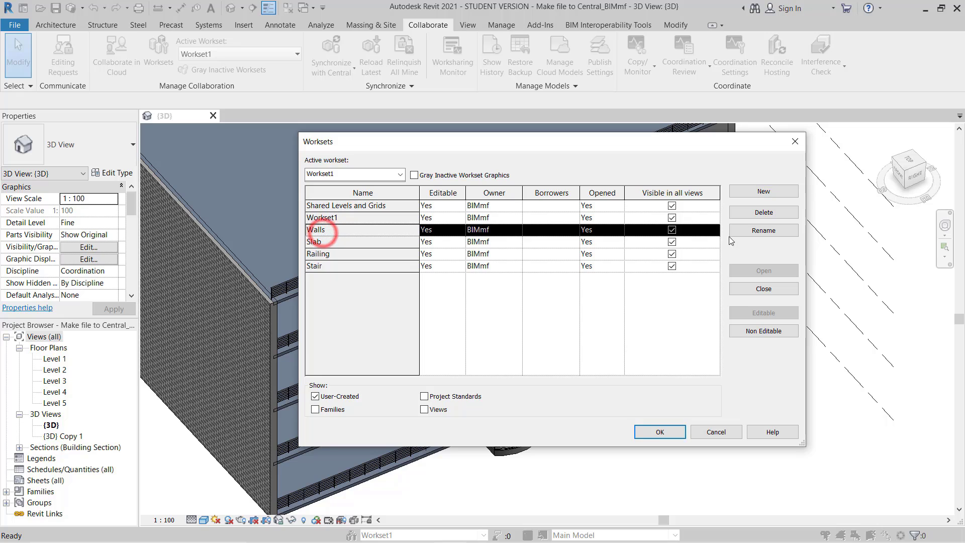
click(762, 229)
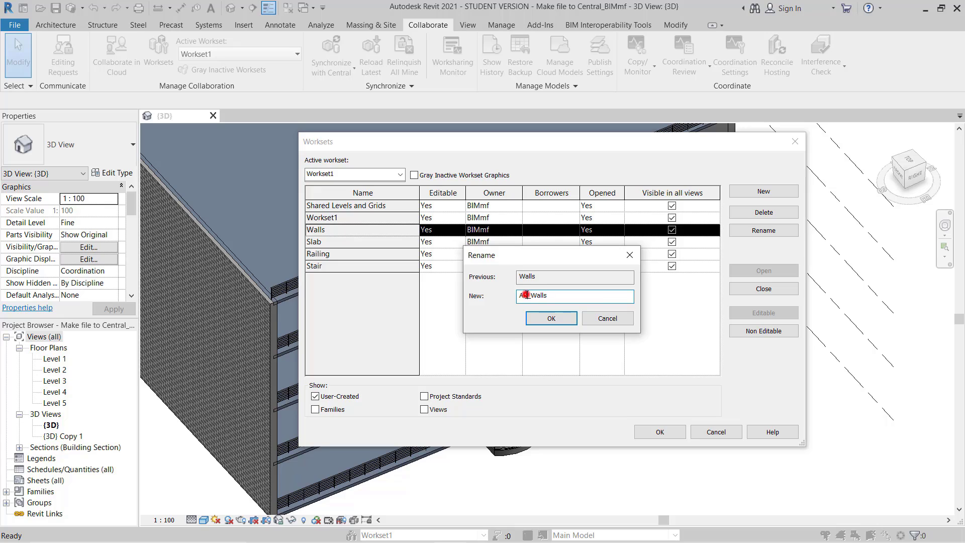
text(S)
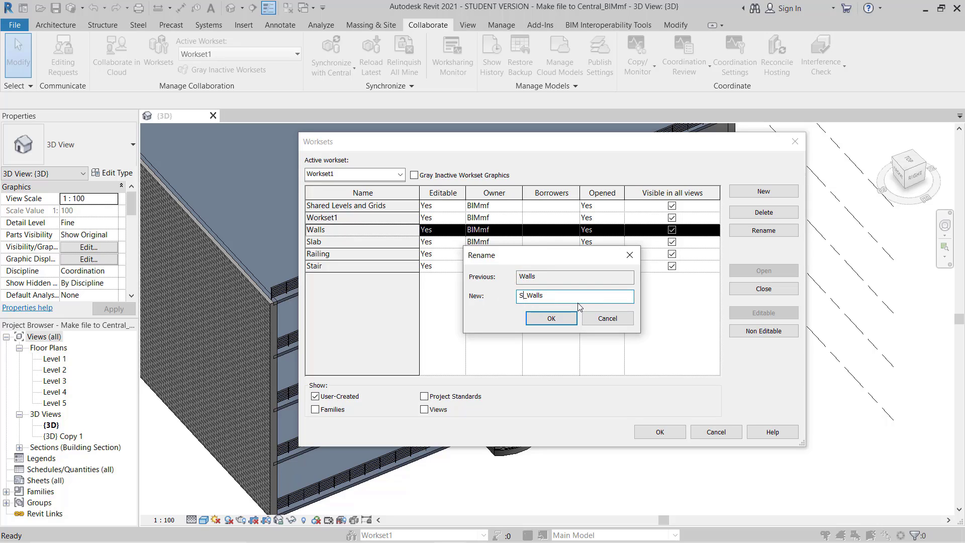
text(T)
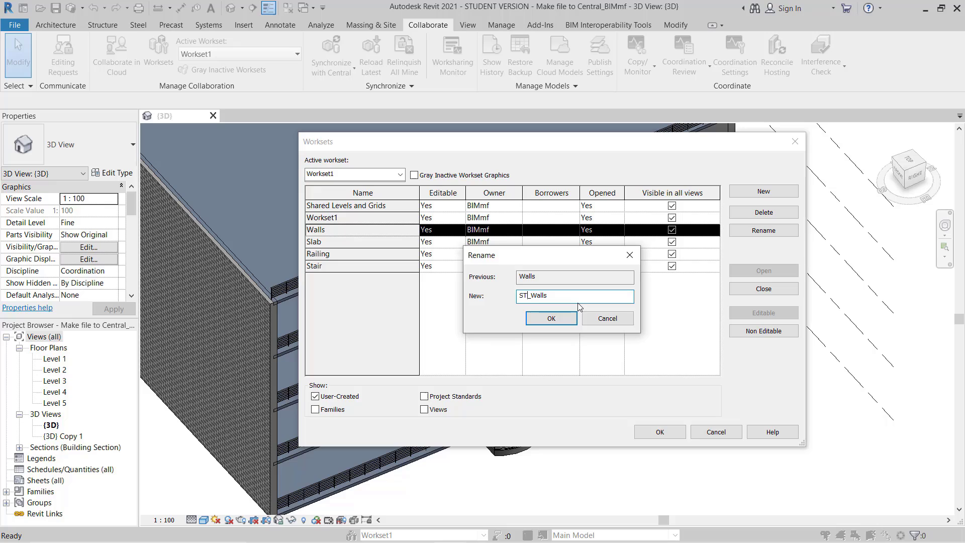
text(R)
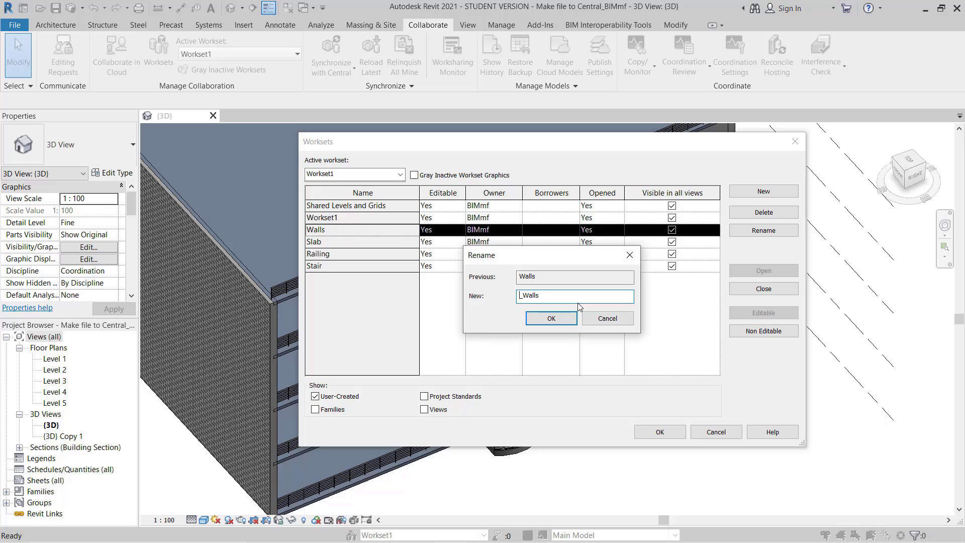
text(F)
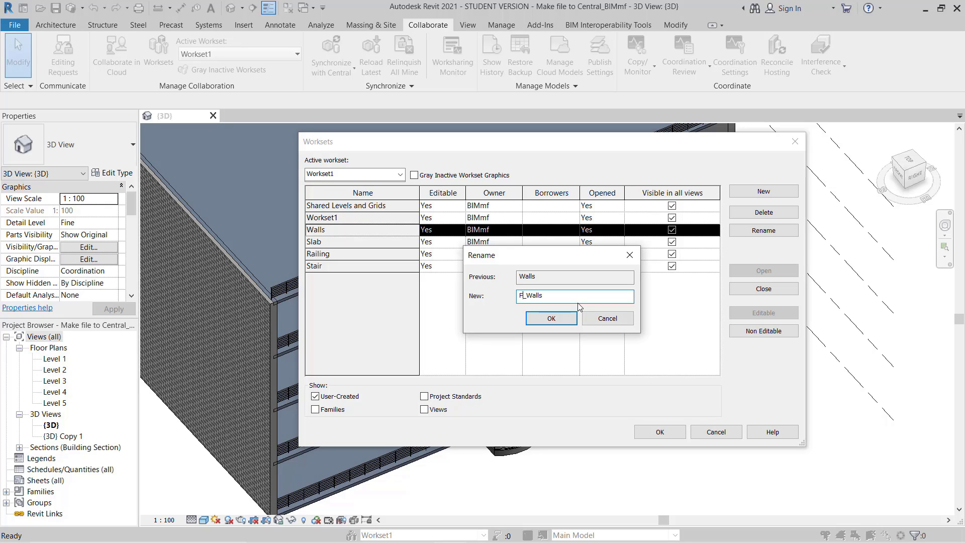
text(C)
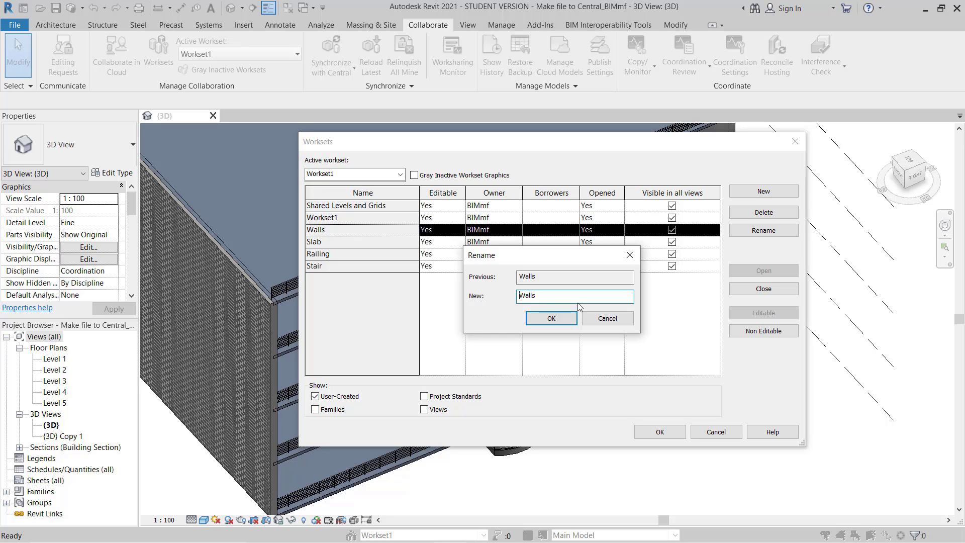
click(550, 318)
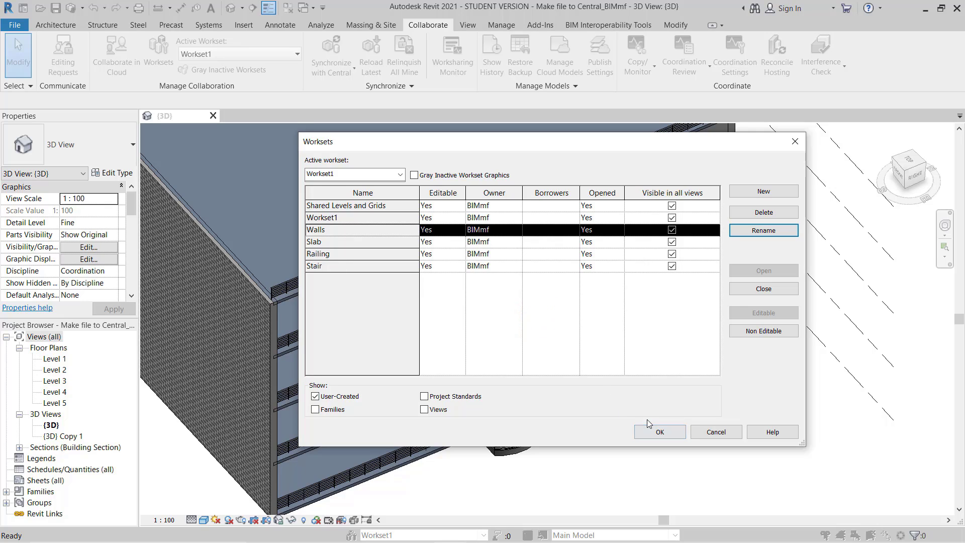
mouse_move(567, 343)
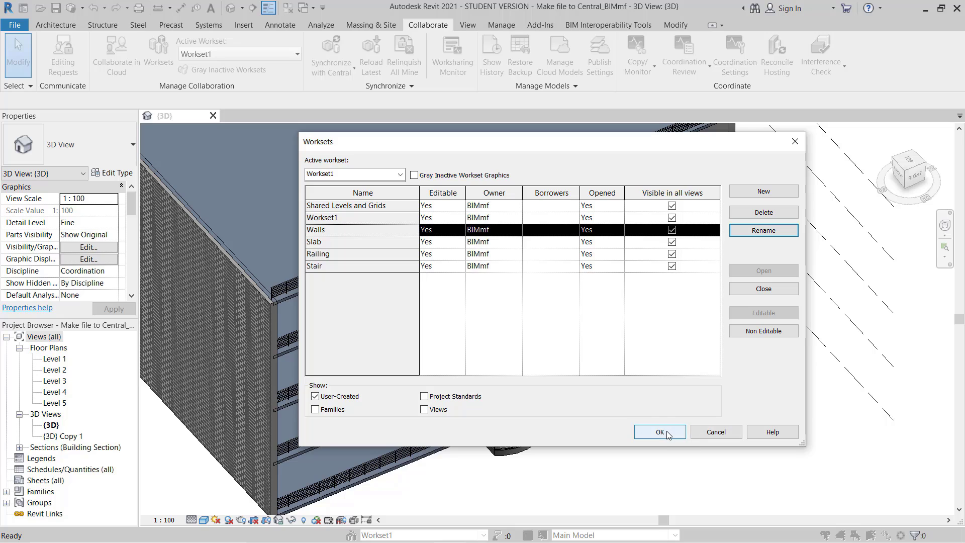
- Close the Worksets dialog and accept making Stair the active workset
click(658, 432)
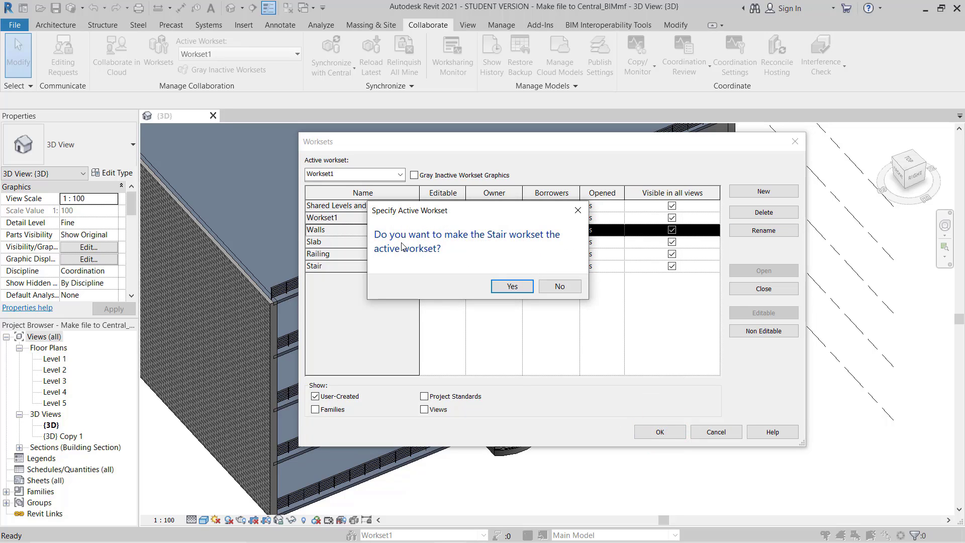
mouse_move(540, 244)
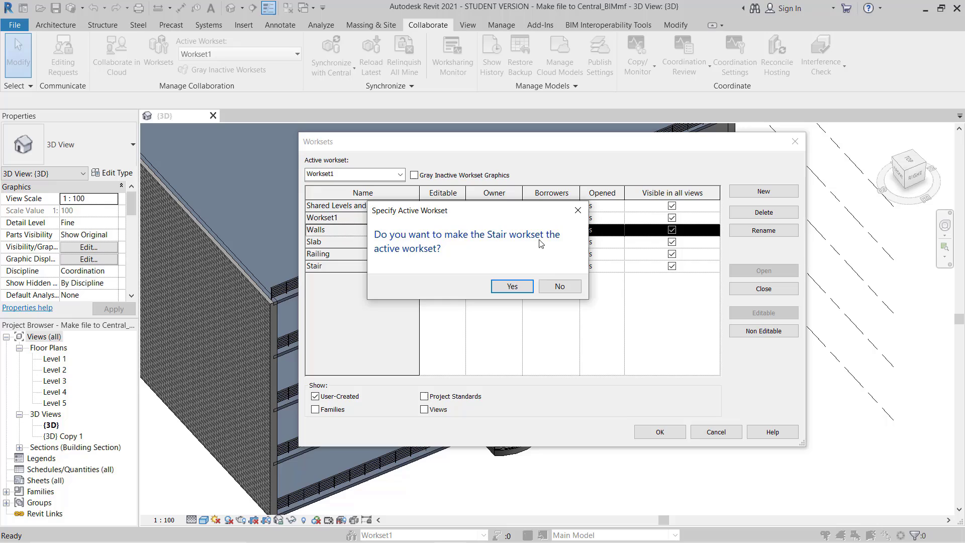
mouse_move(497, 275)
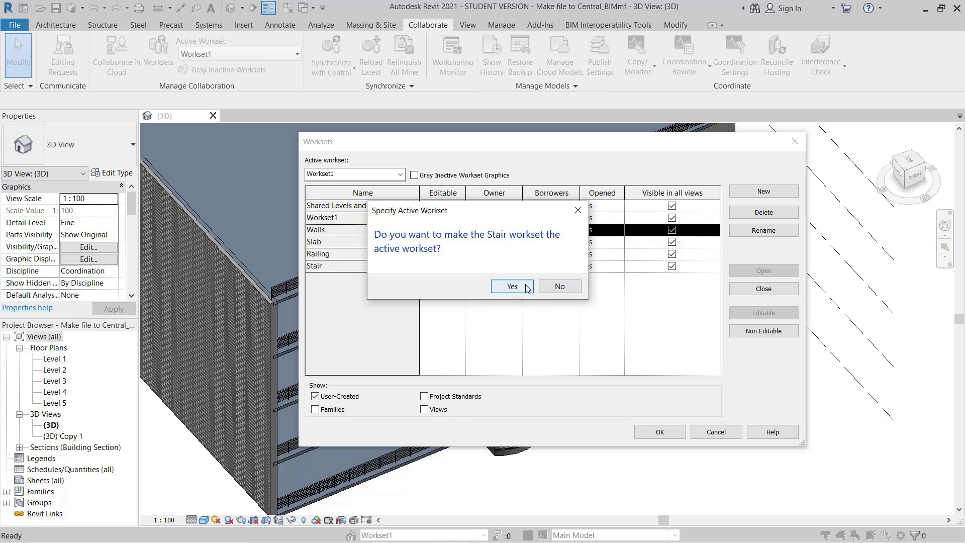
click(510, 286)
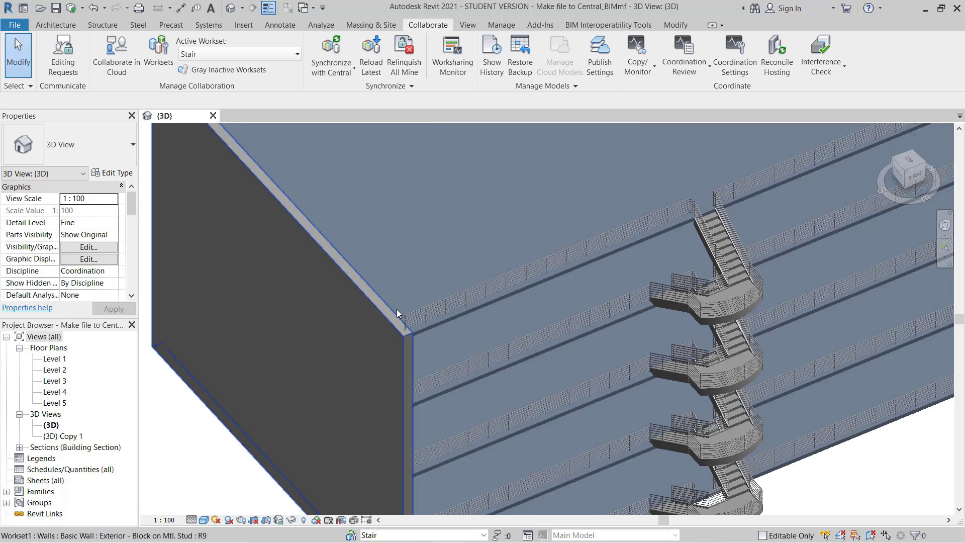
- Select all instances of the exterior walls and set their Workset property to Walls
right_click(394, 311)
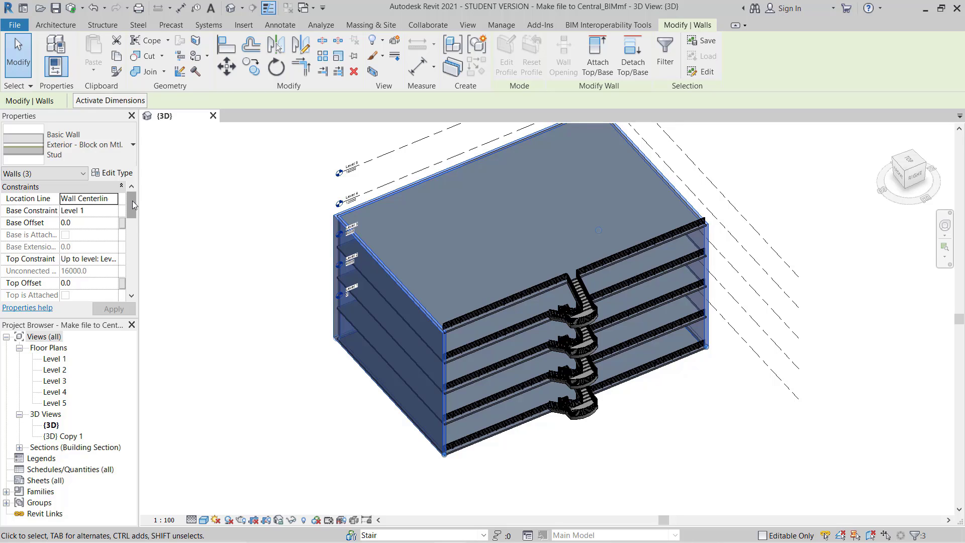
scroll(down, 3)
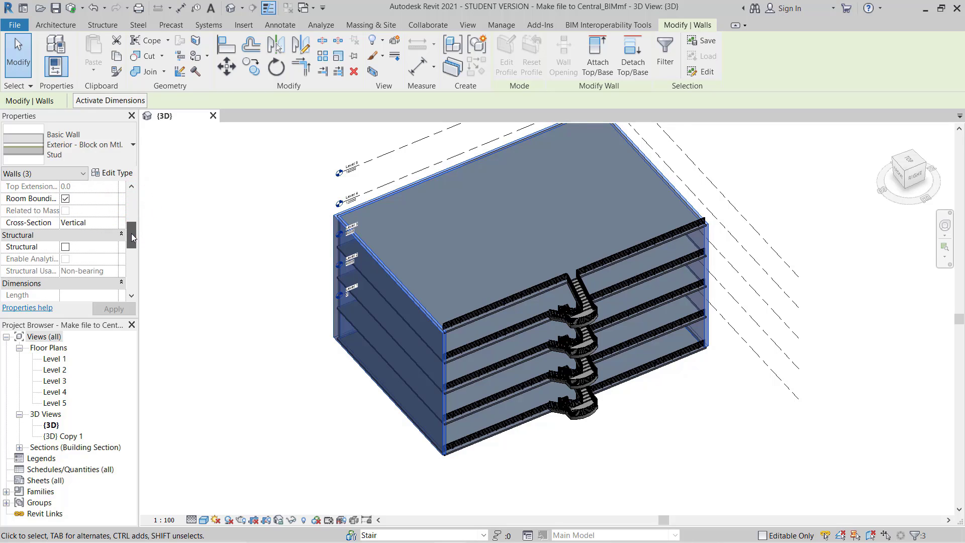
scroll(down, 3)
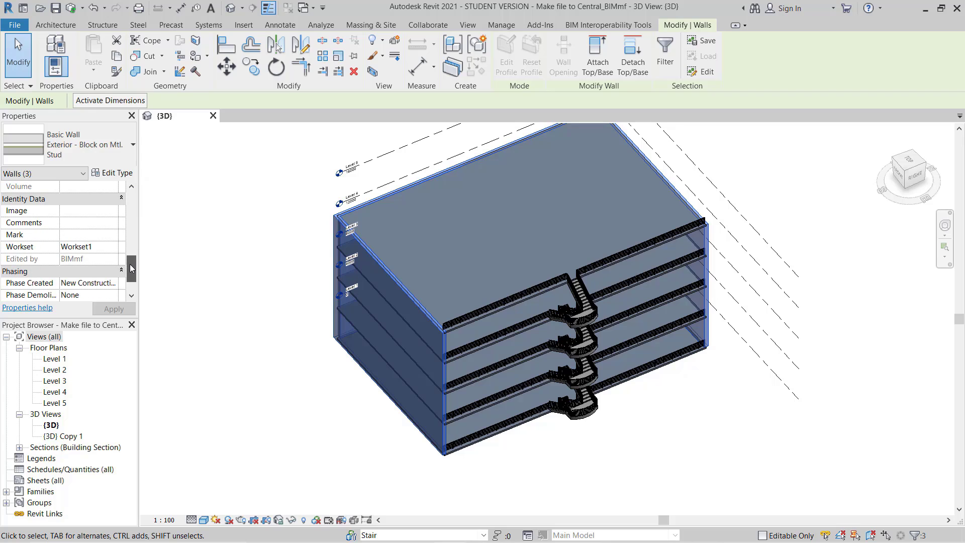
scroll(up, 3)
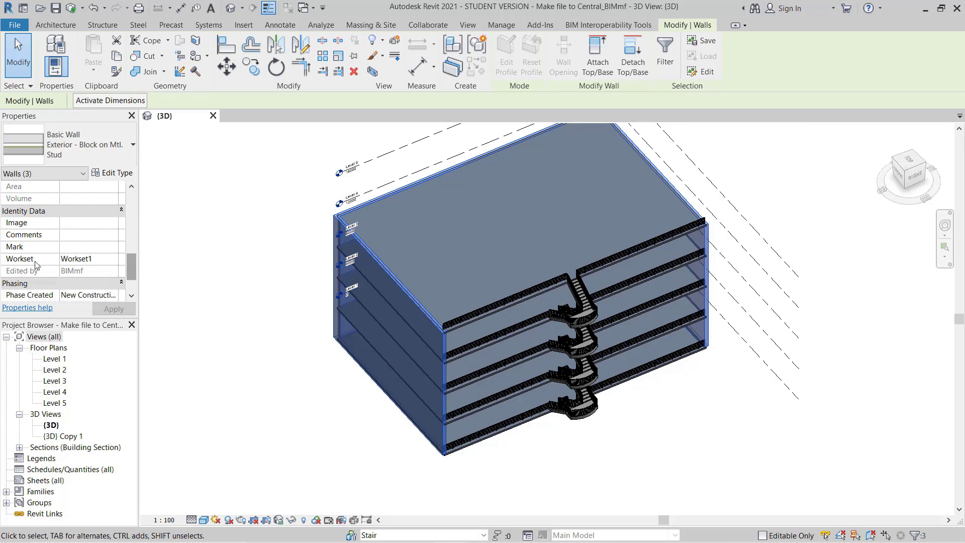
mouse_move(50, 271)
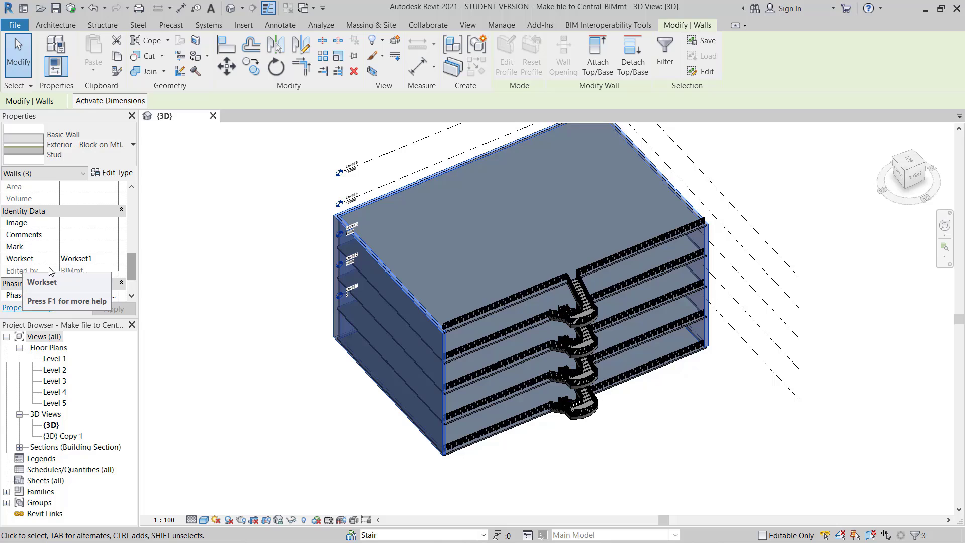
click(113, 258)
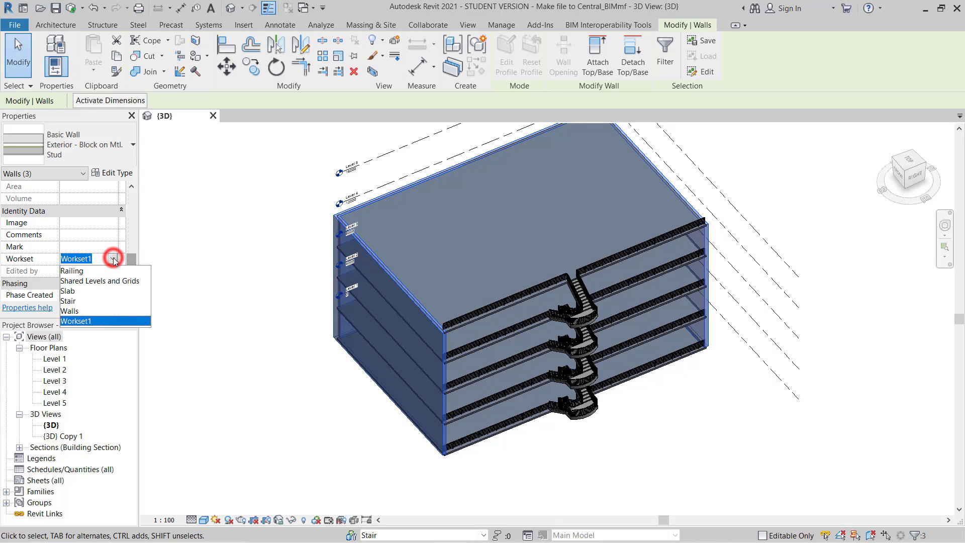
mouse_move(74, 314)
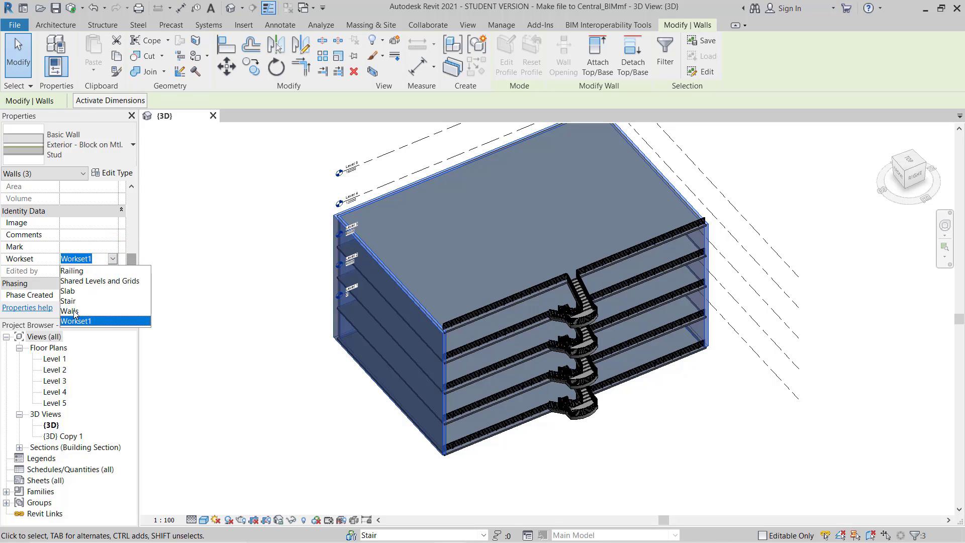
click(68, 310)
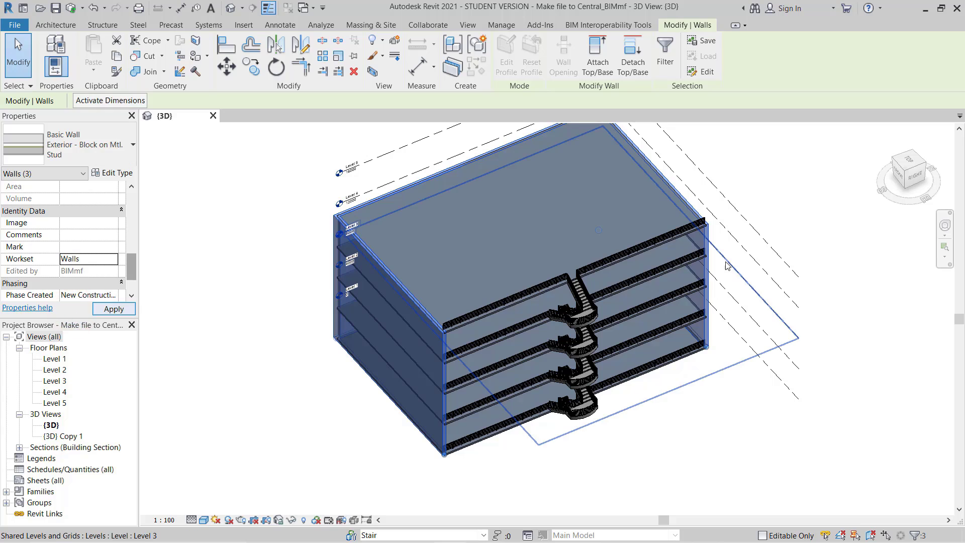
click(549, 436)
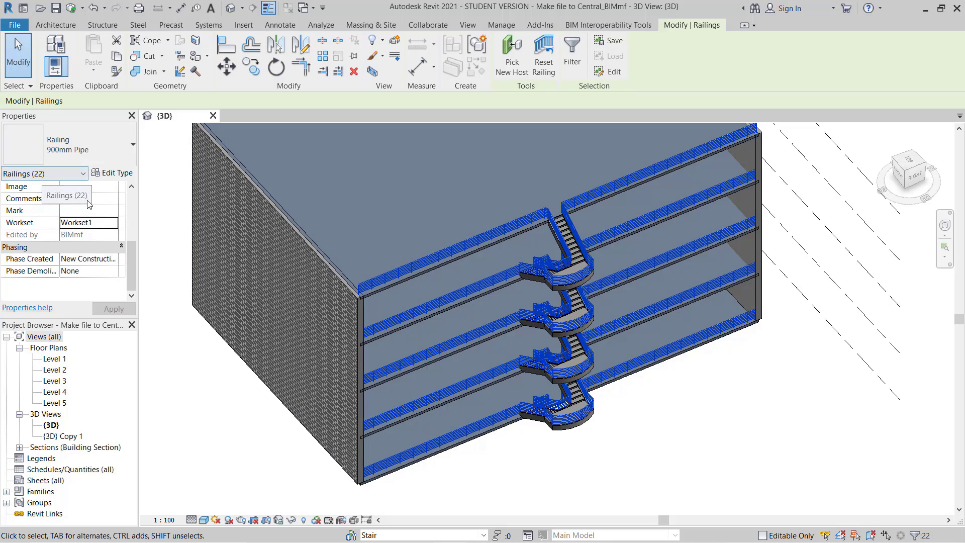
- Set the Workset property of the 22 selected railings to Railing
click(112, 222)
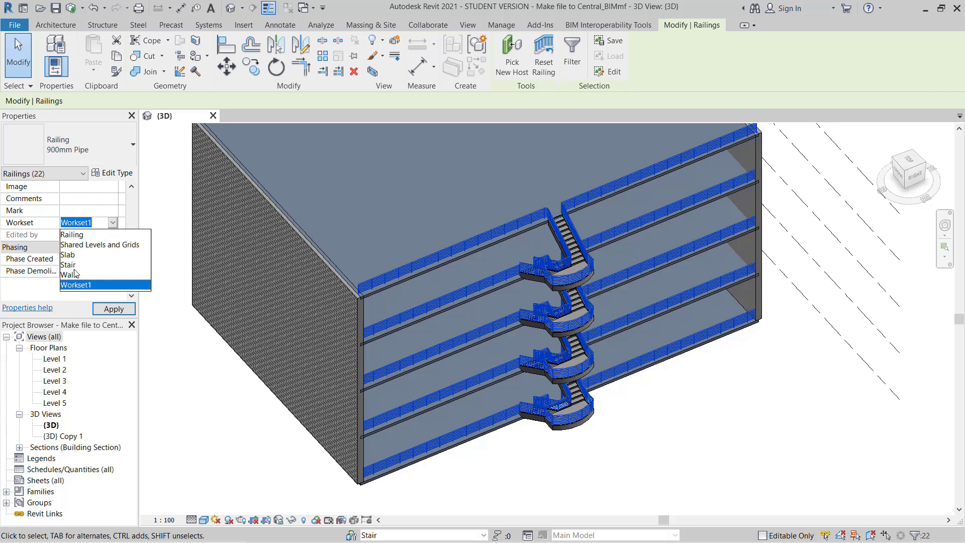
click(71, 235)
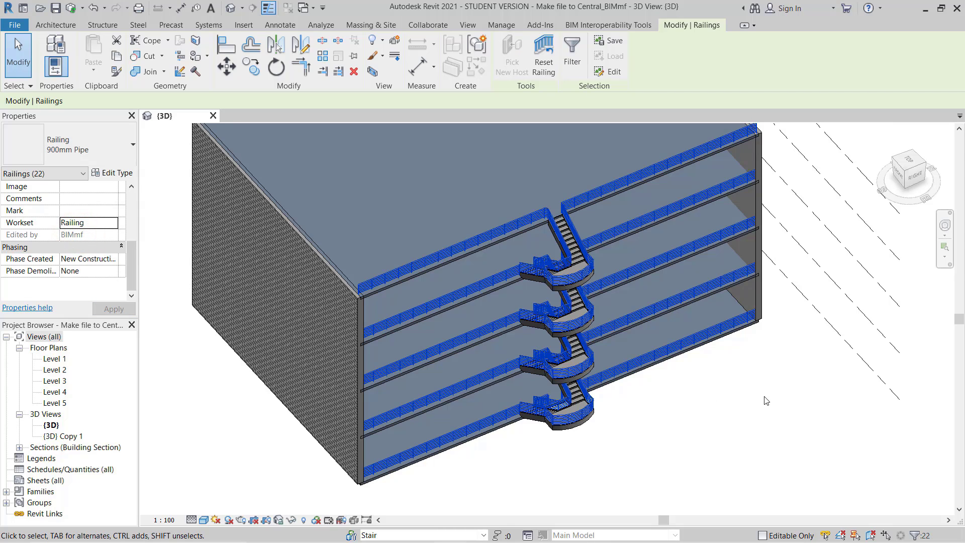
right_click(437, 310)
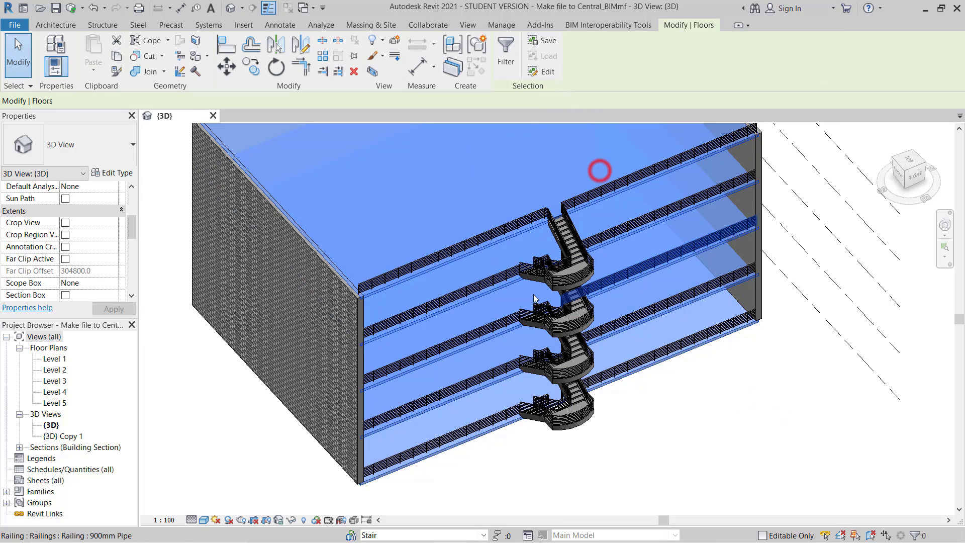
- Select all instances of the floors and set their Workset property to Slab
click(572, 258)
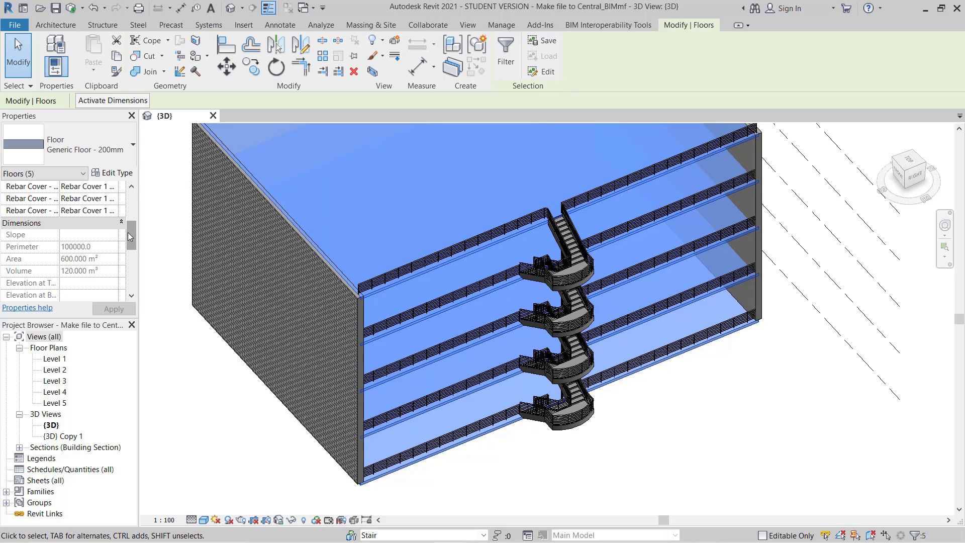
scroll(down, 3)
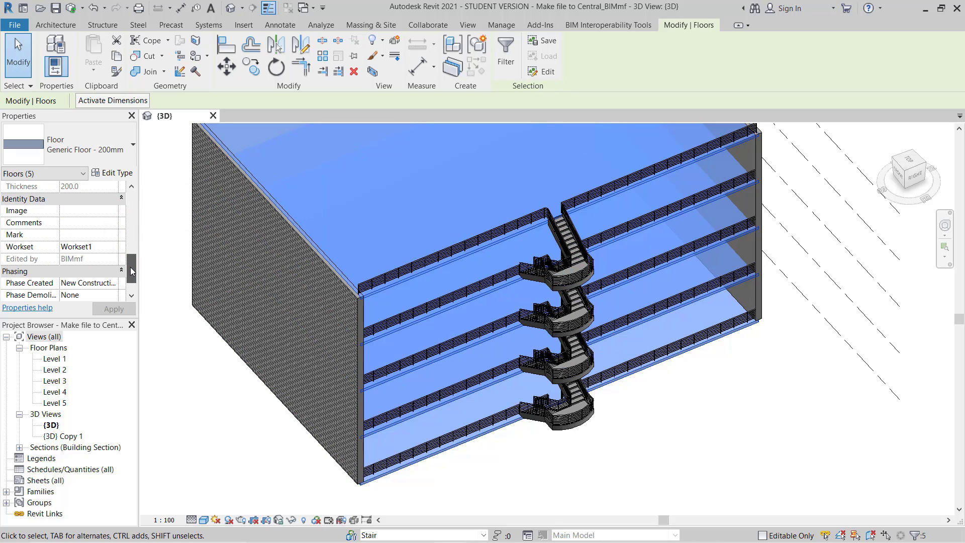
click(111, 247)
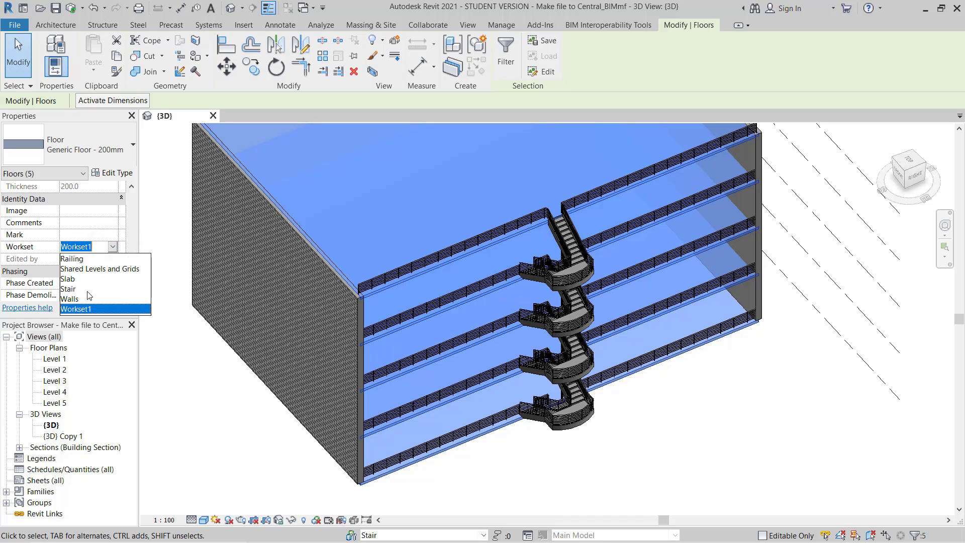
mouse_move(81, 301)
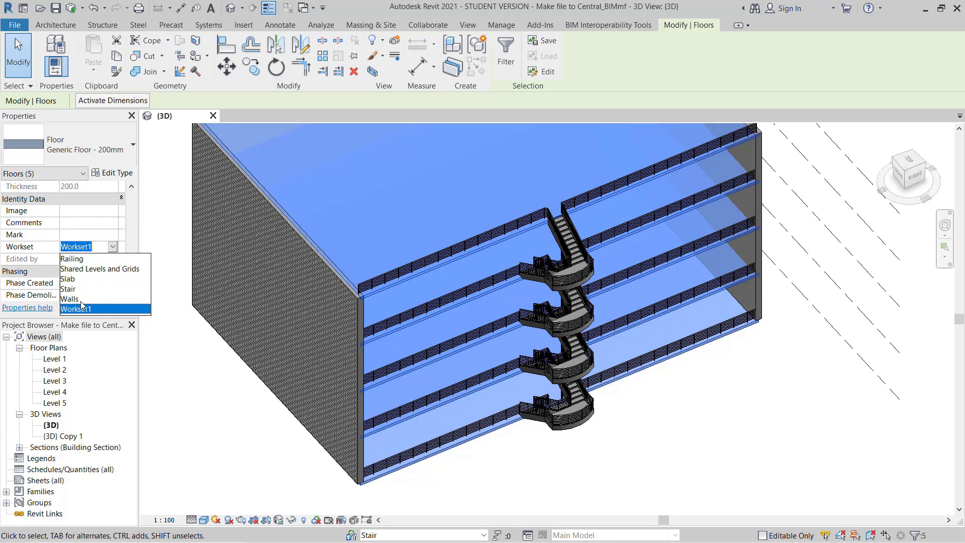
mouse_move(84, 290)
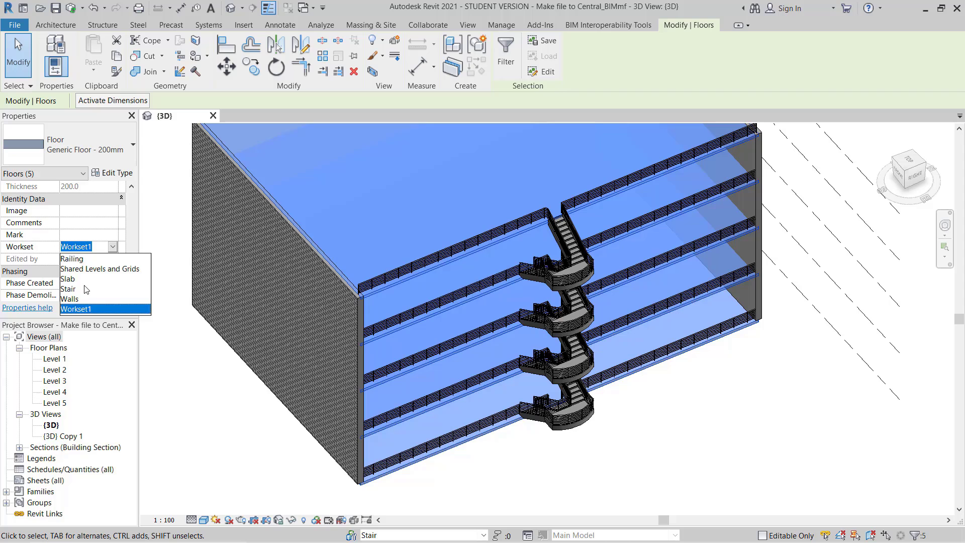
click(67, 279)
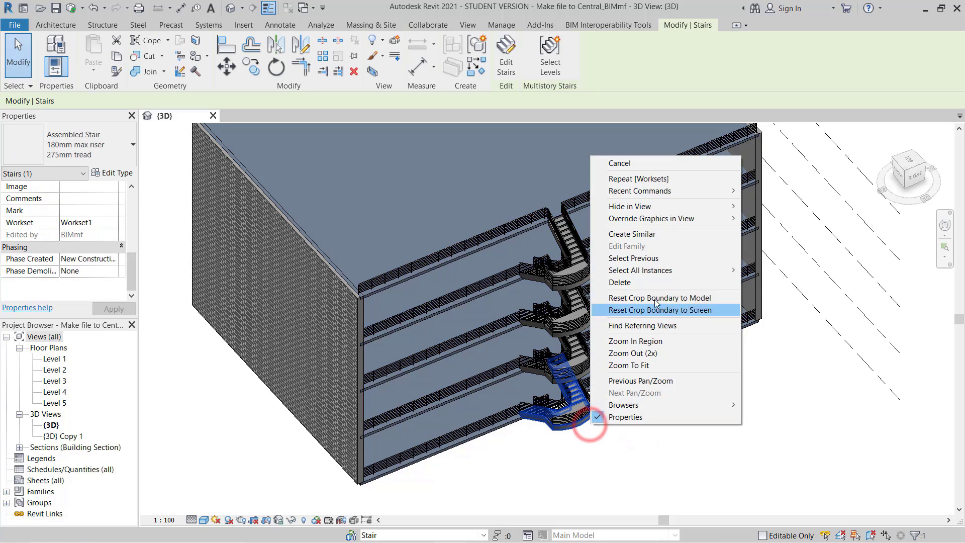
click(659, 309)
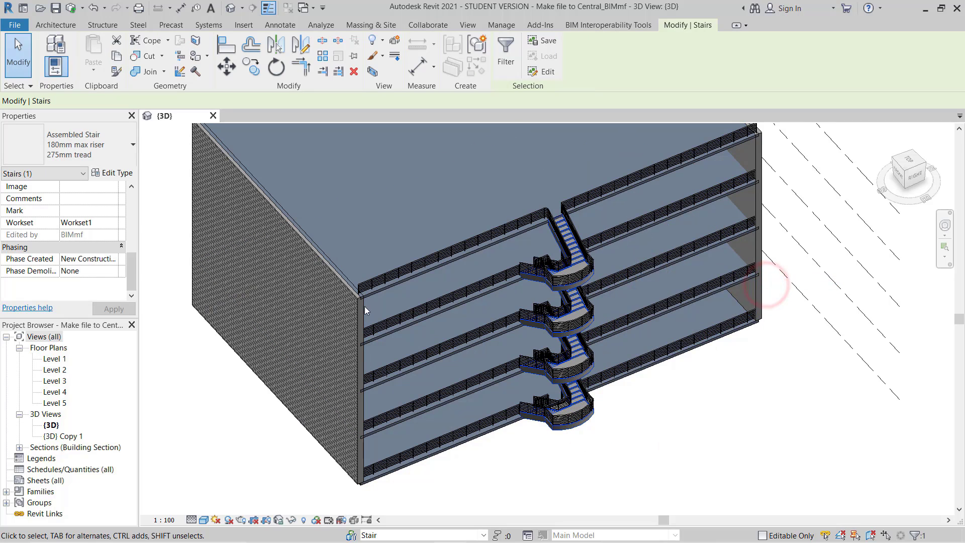
click(112, 222)
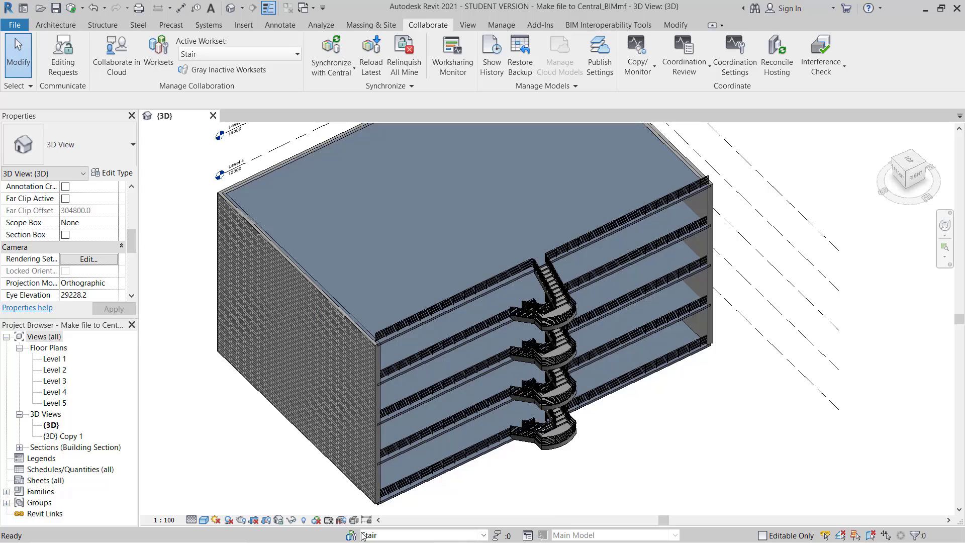
- Close all worksets in the Worksets dialog, reopen only Slab, and confirm
click(159, 54)
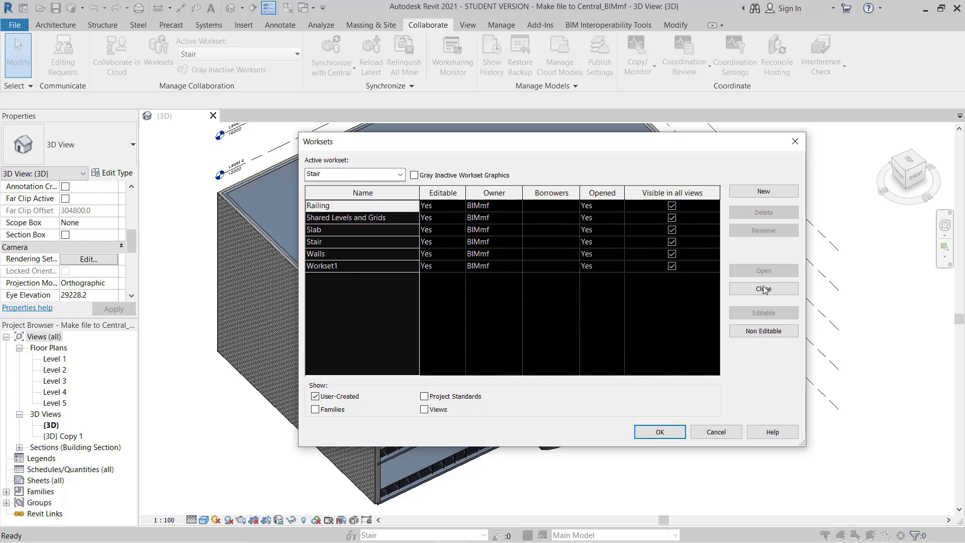
click(763, 289)
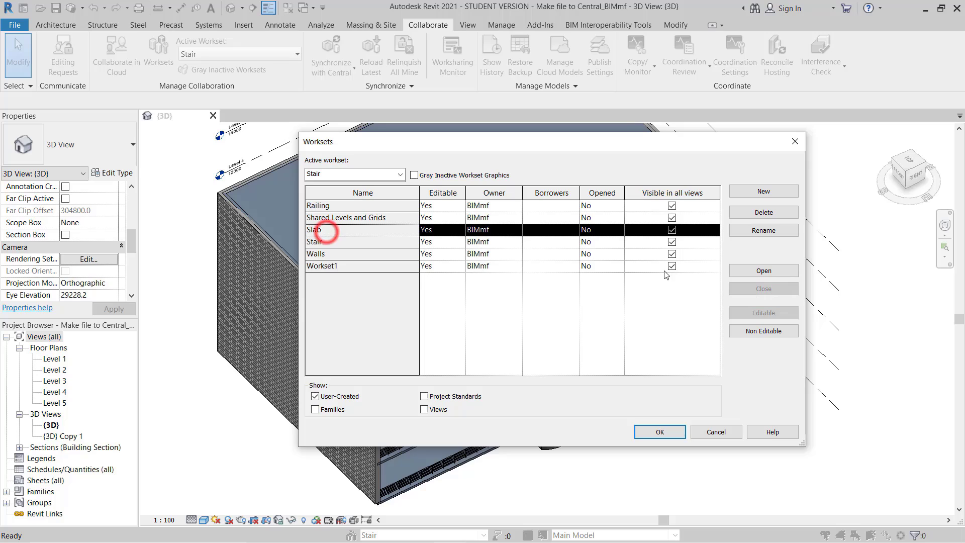
mouse_move(761, 244)
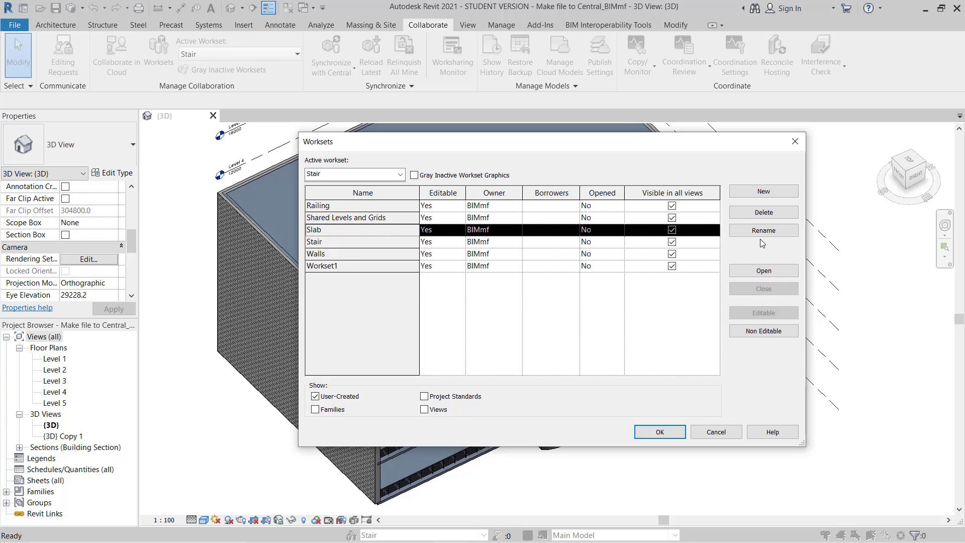
mouse_move(596, 269)
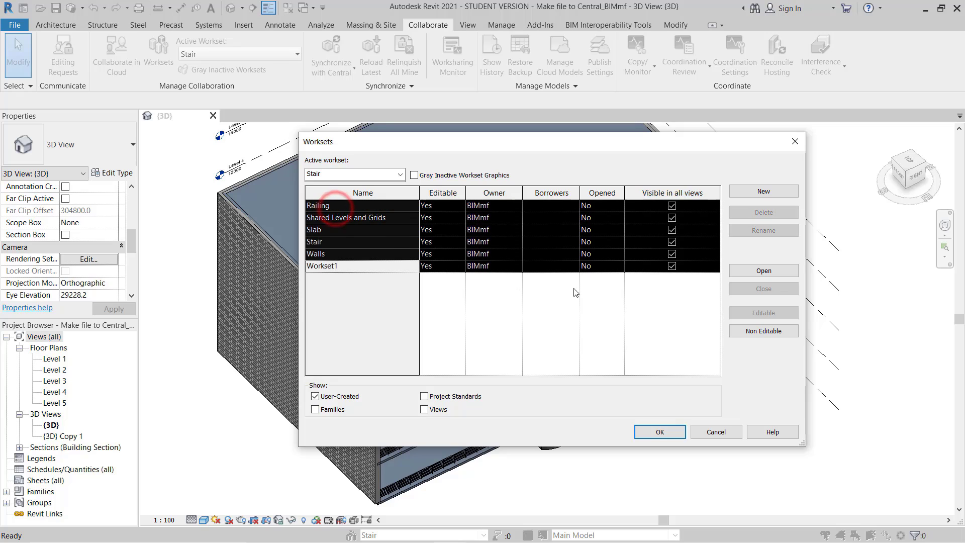
mouse_move(329, 231)
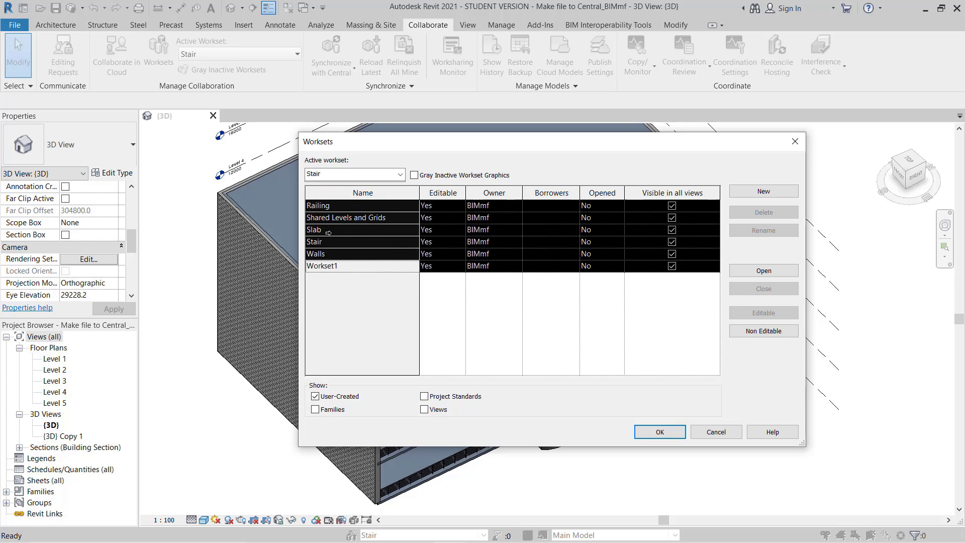
click(337, 229)
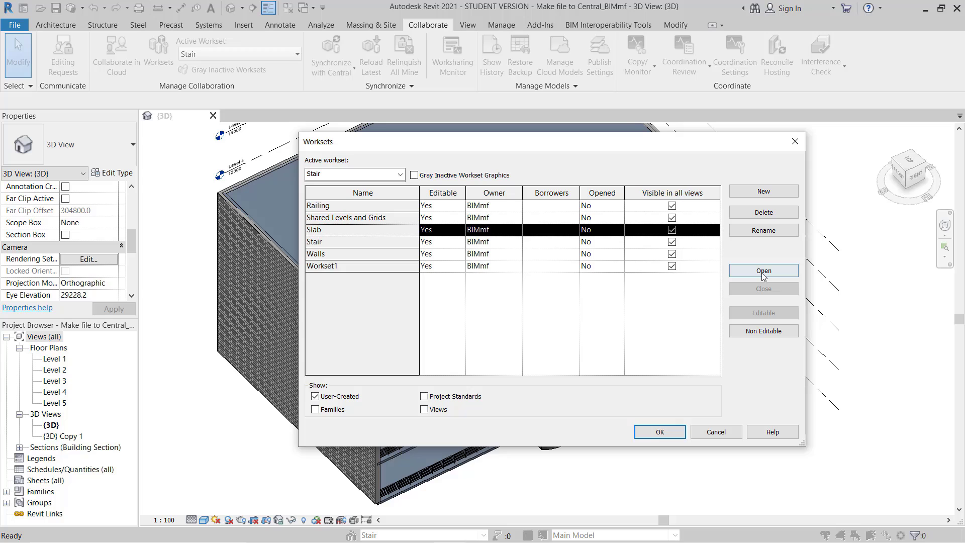
click(762, 271)
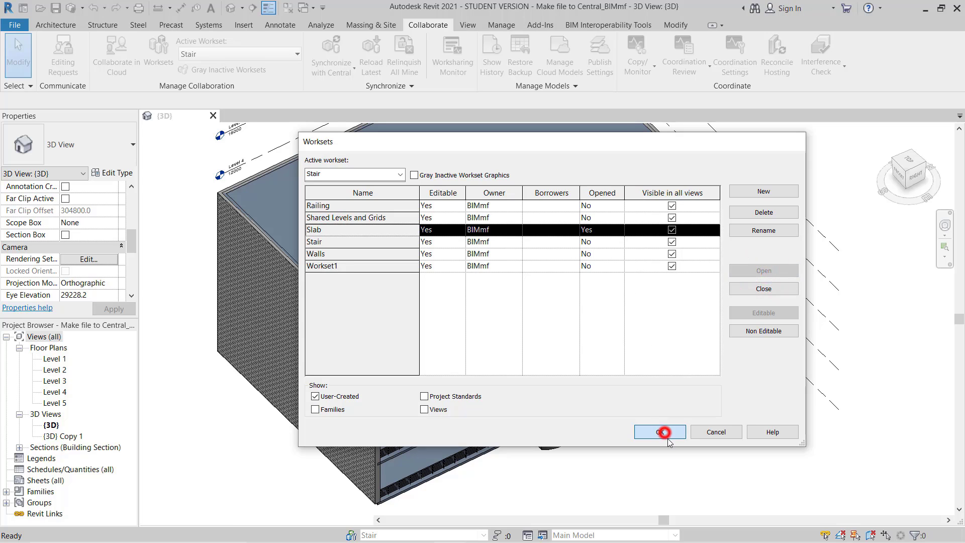
click(659, 431)
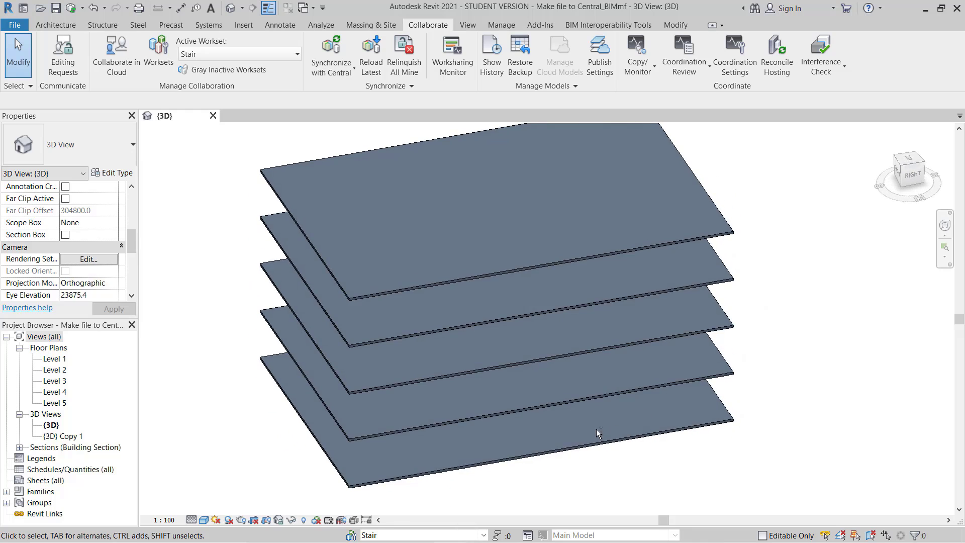
- Select all user-created worksets from Railing onward in the Worksets dialog, open them, and confirm
click(531, 412)
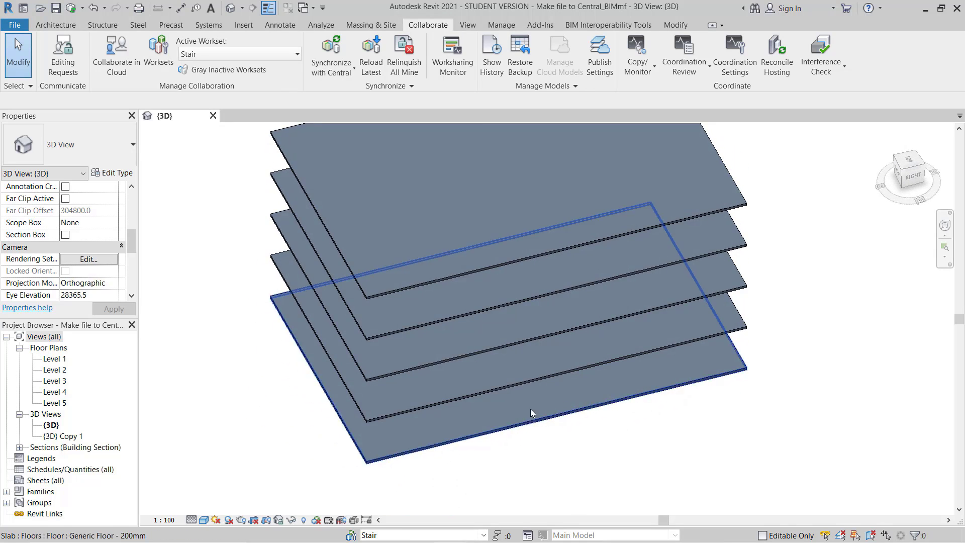
click(158, 55)
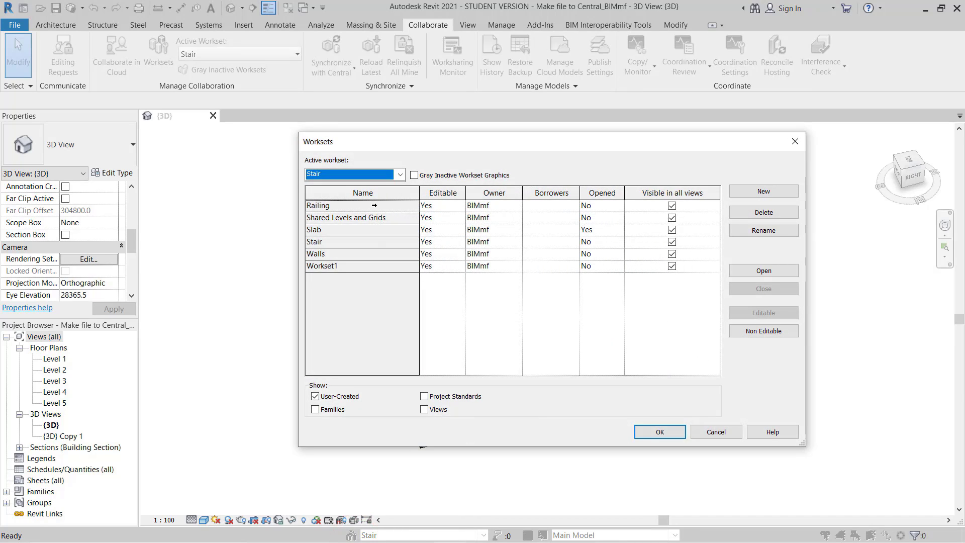
click(338, 266)
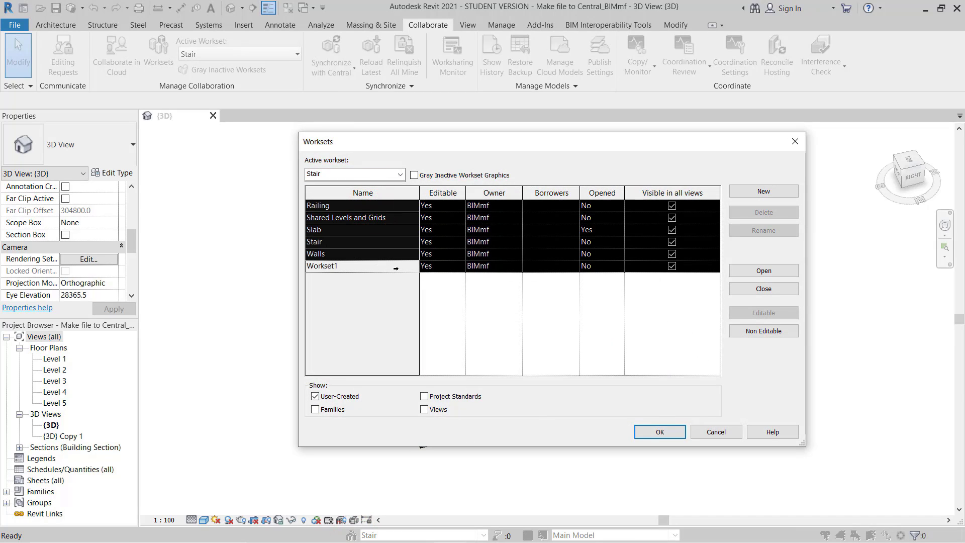
click(659, 432)
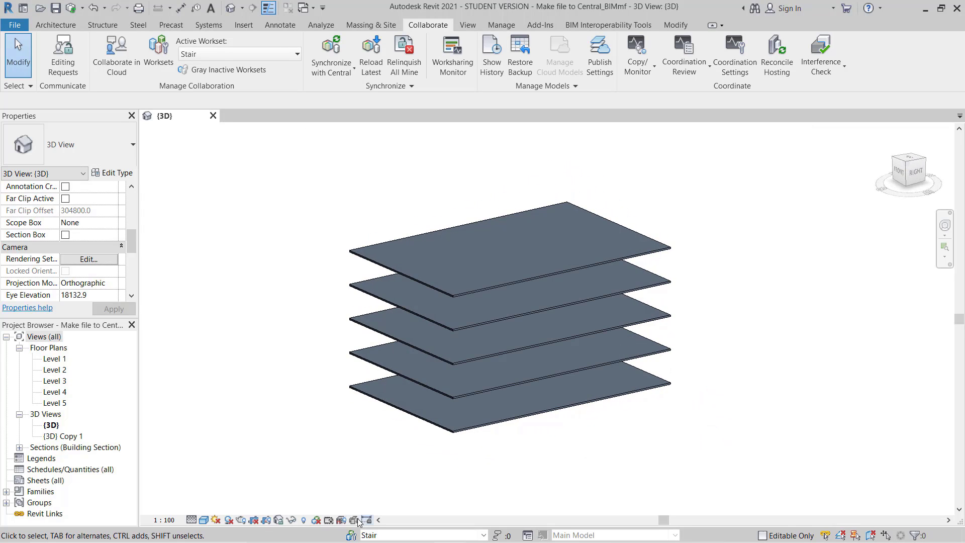
click(158, 54)
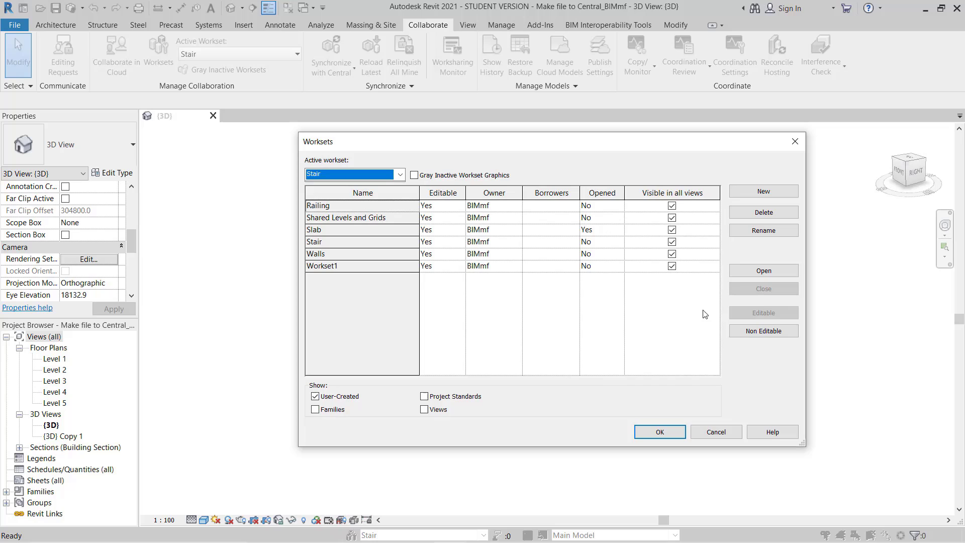
click(339, 206)
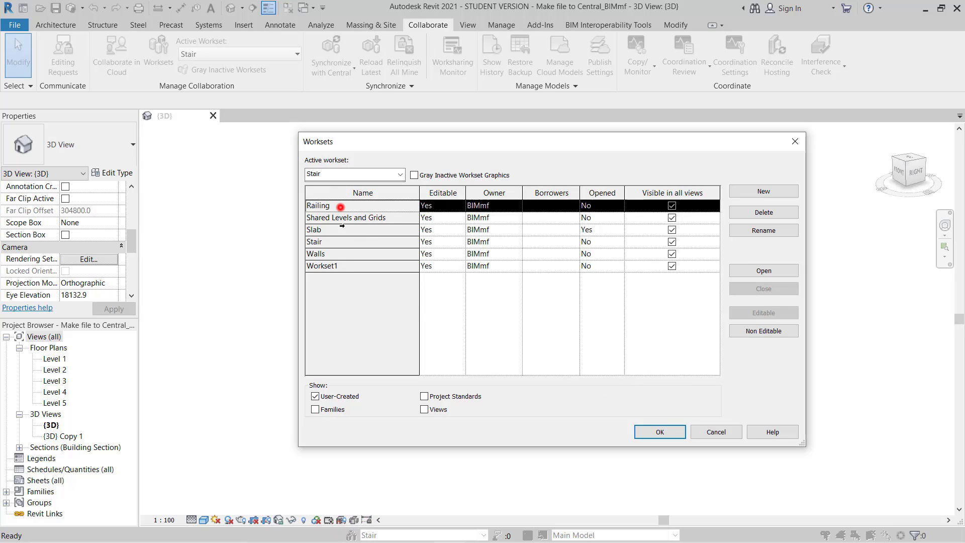
click(762, 270)
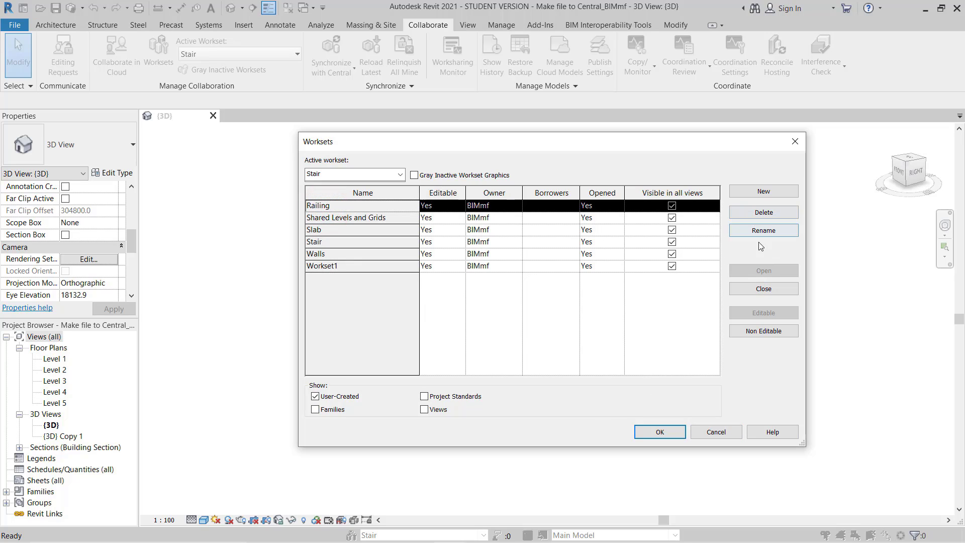
click(658, 431)
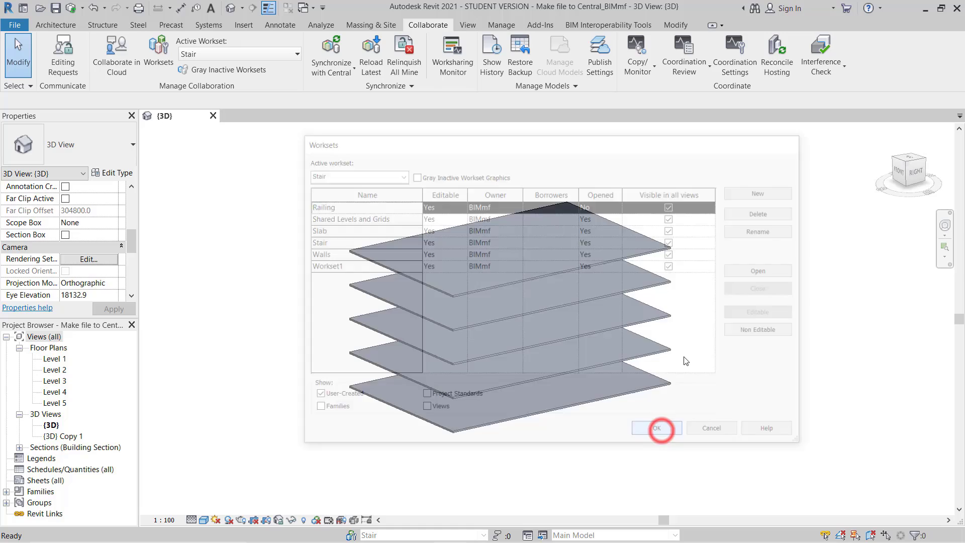
click(655, 427)
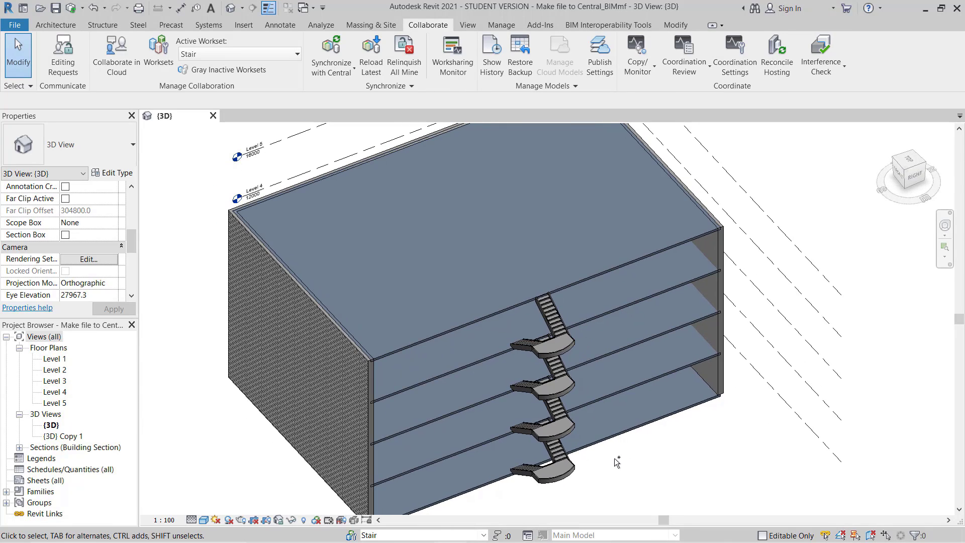
mouse_move(236, 198)
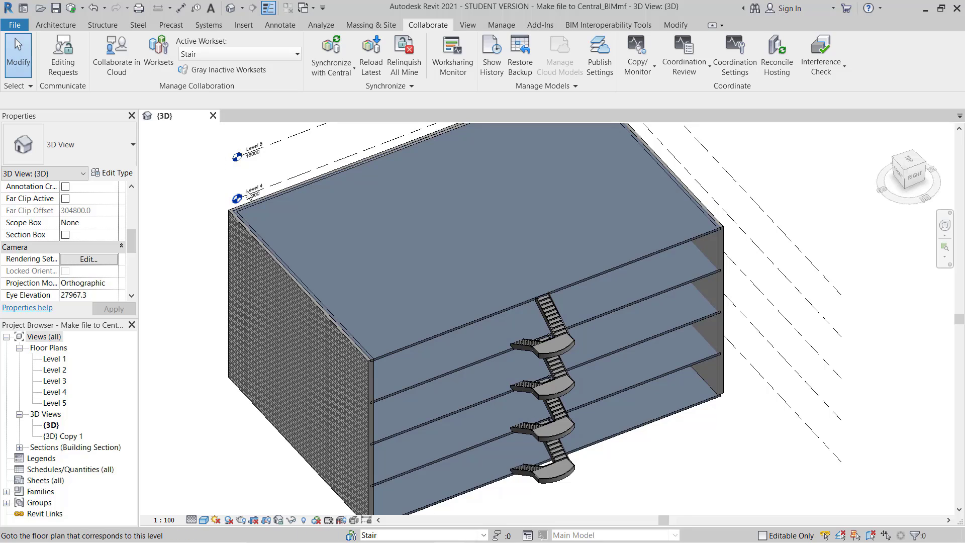
mouse_move(330, 52)
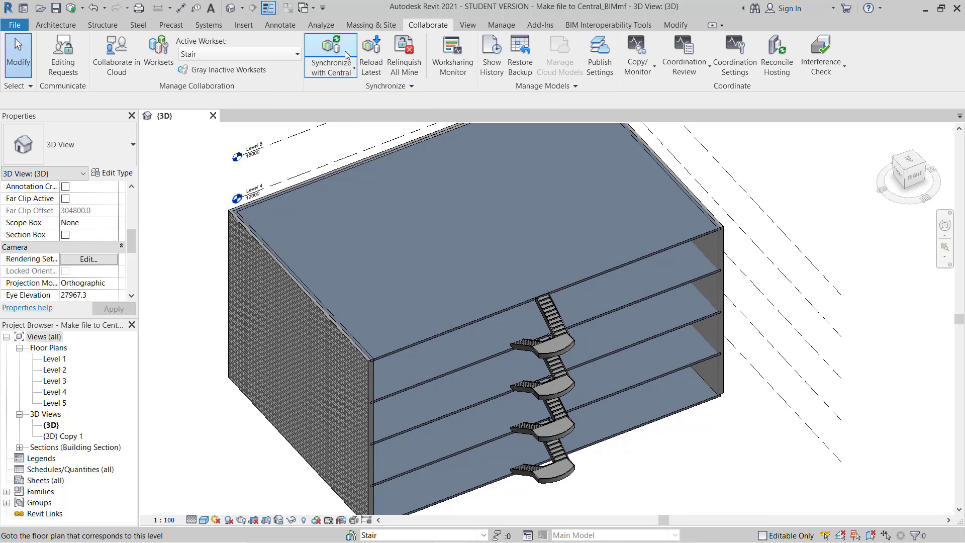
- Run Synchronize with Central and confirm it in the dialog
click(329, 55)
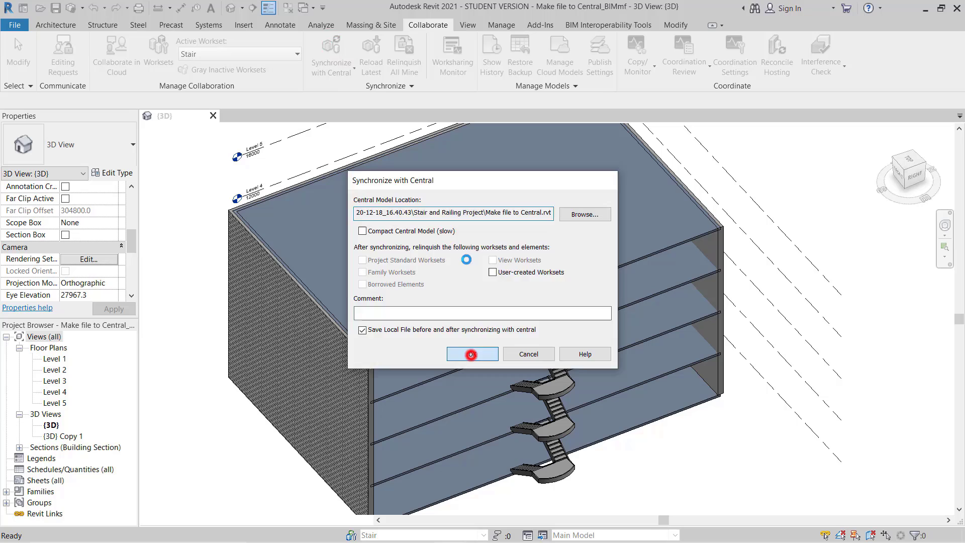
click(471, 354)
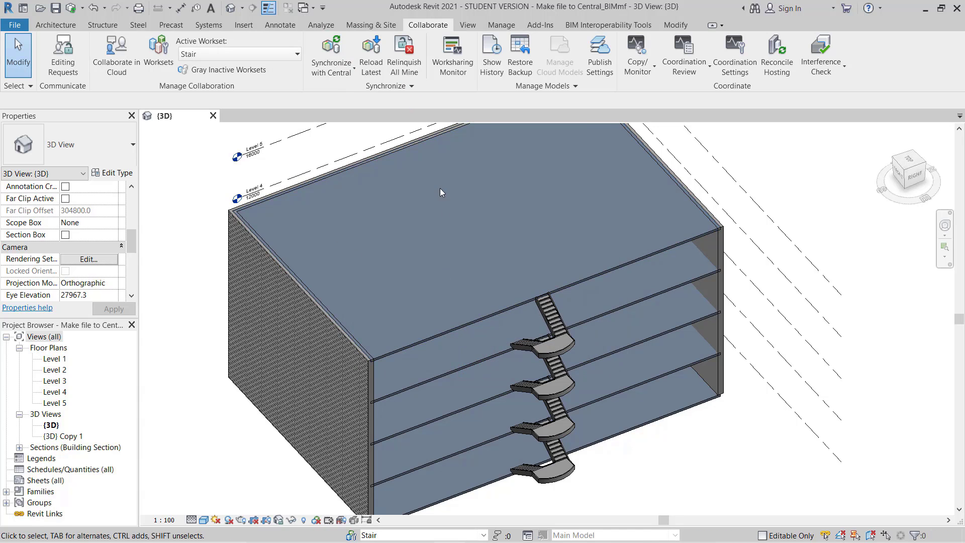
mouse_move(404, 52)
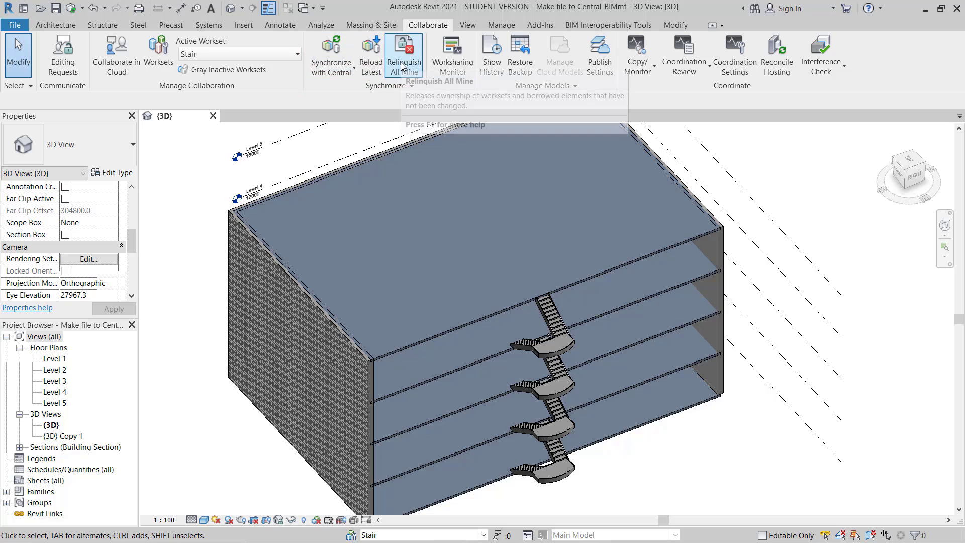
mouse_move(430, 324)
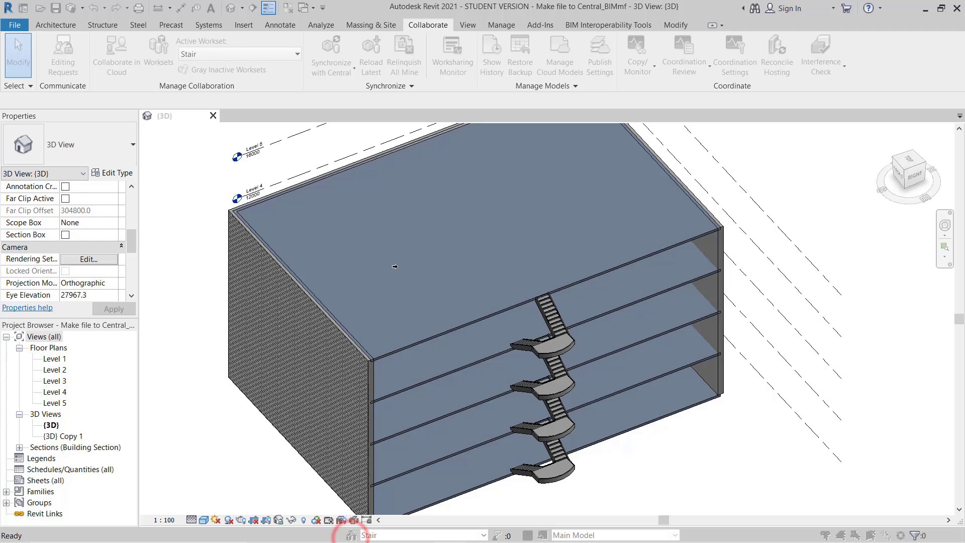
click(158, 55)
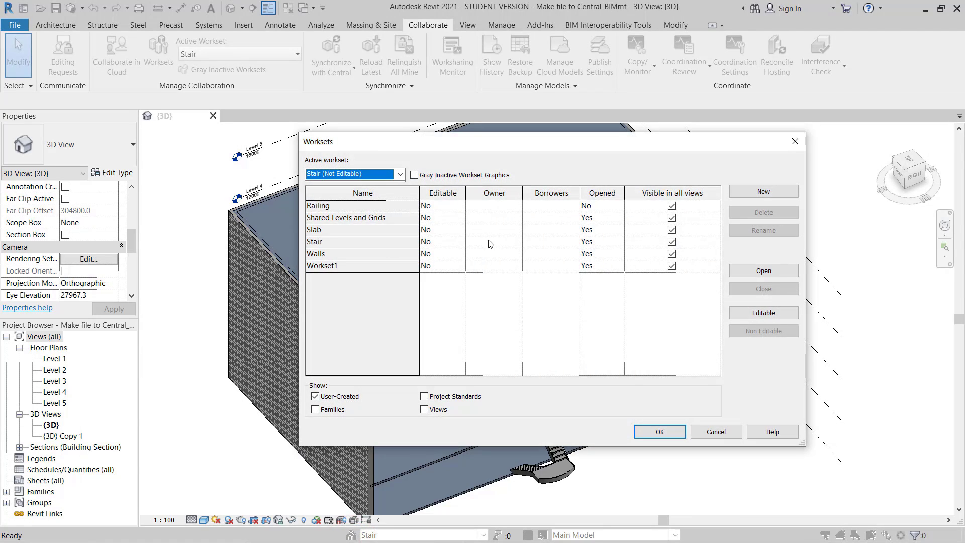
mouse_move(498, 281)
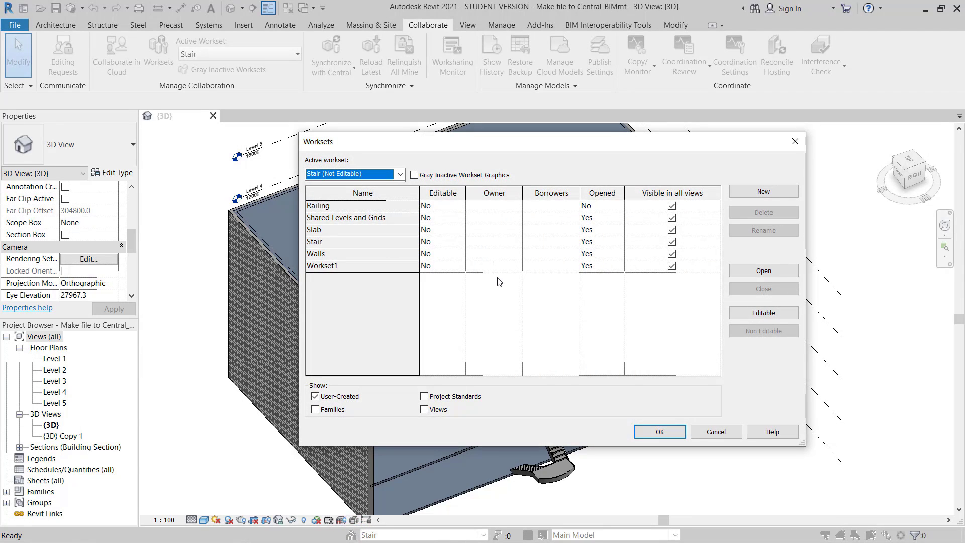
click(659, 431)
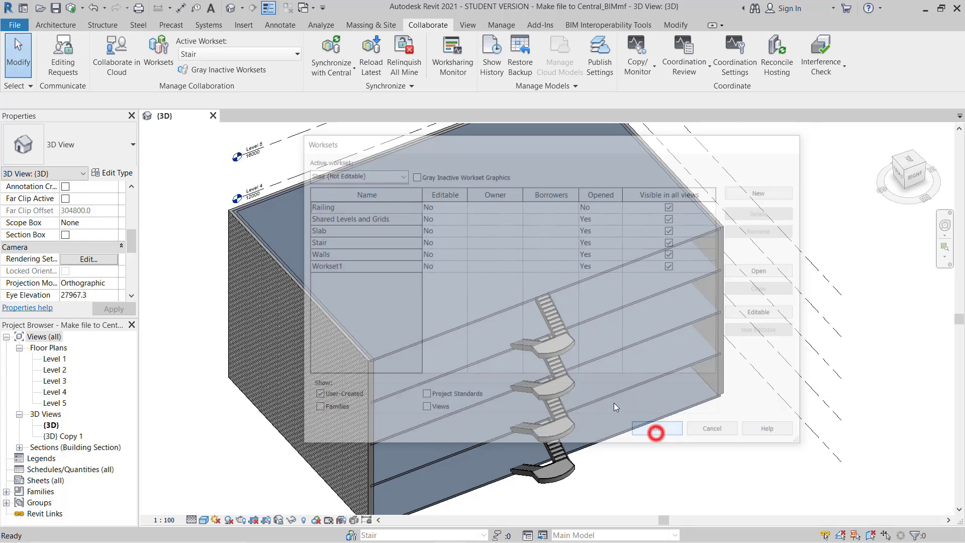
click(655, 427)
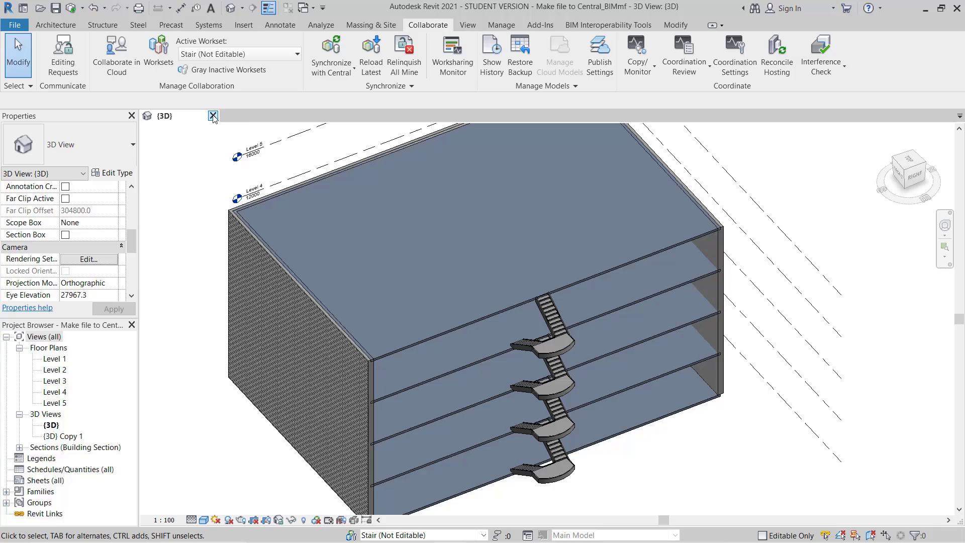
mouse_move(214, 116)
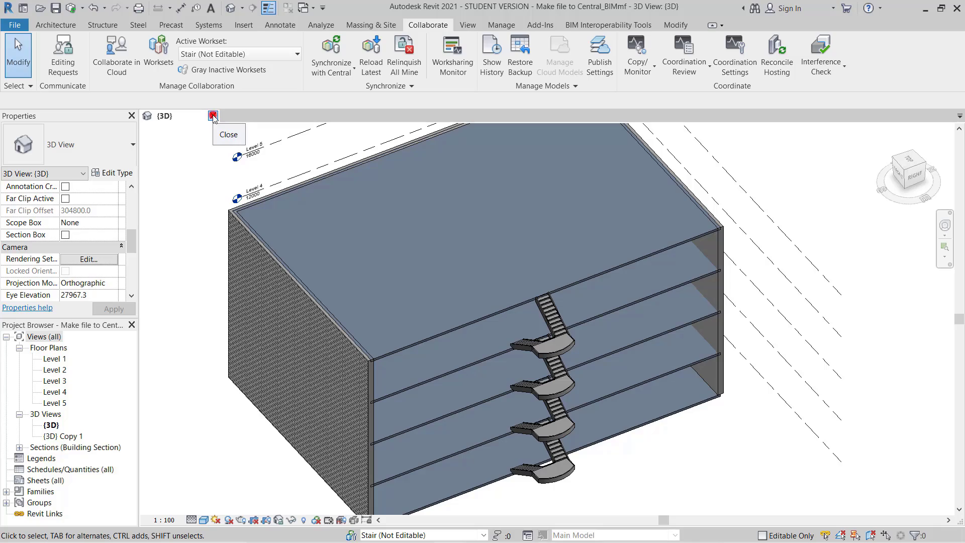